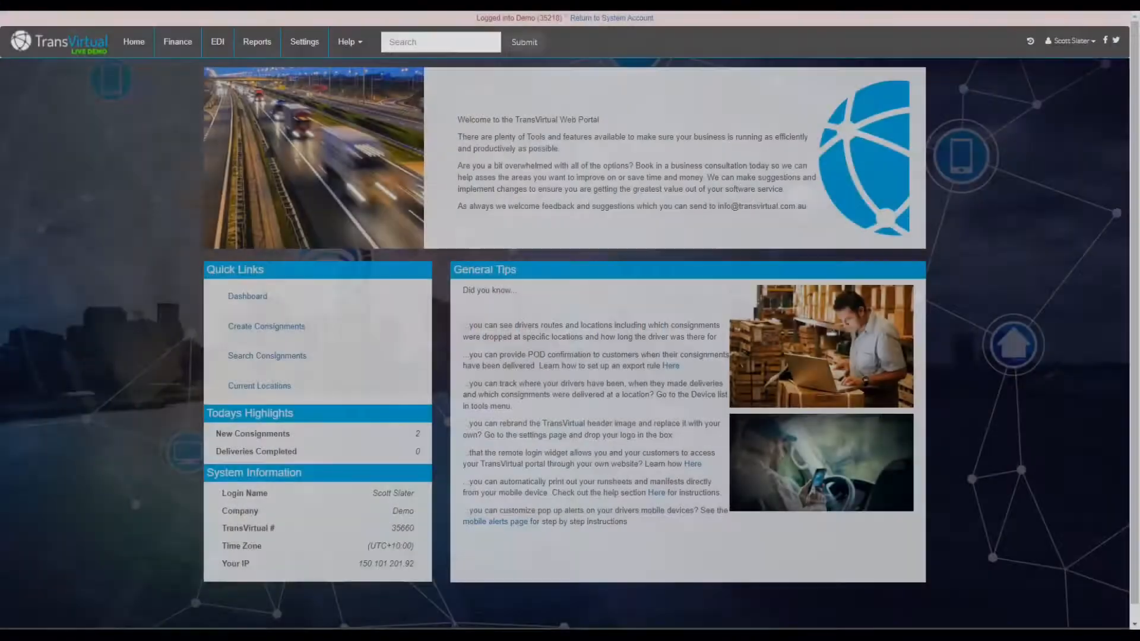
mouse_move(161, 409)
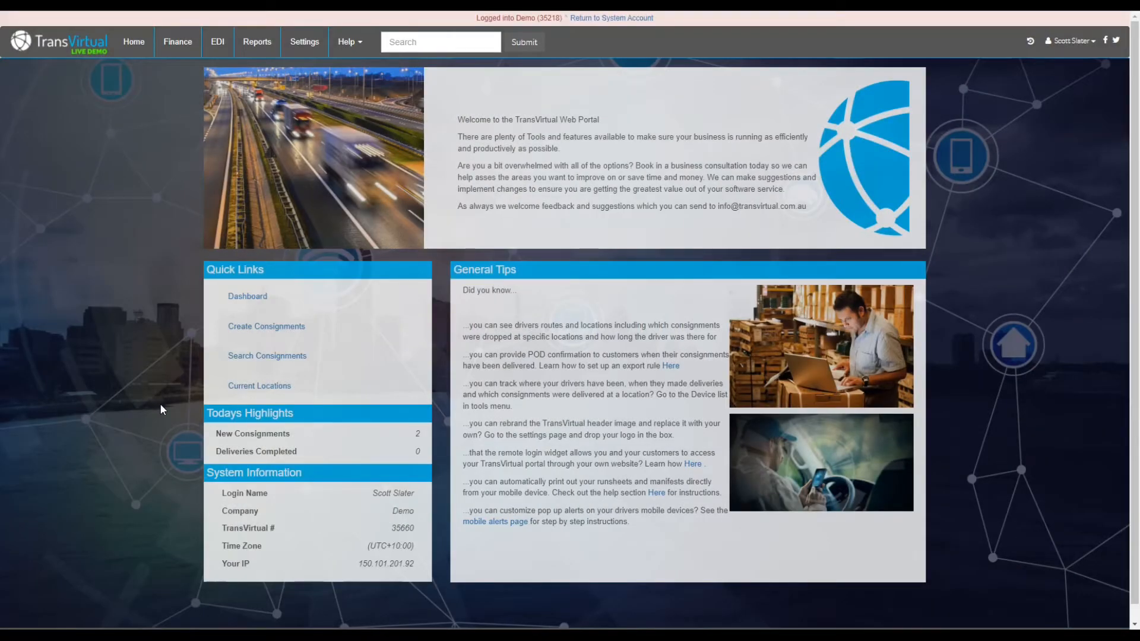
mouse_move(197, 91)
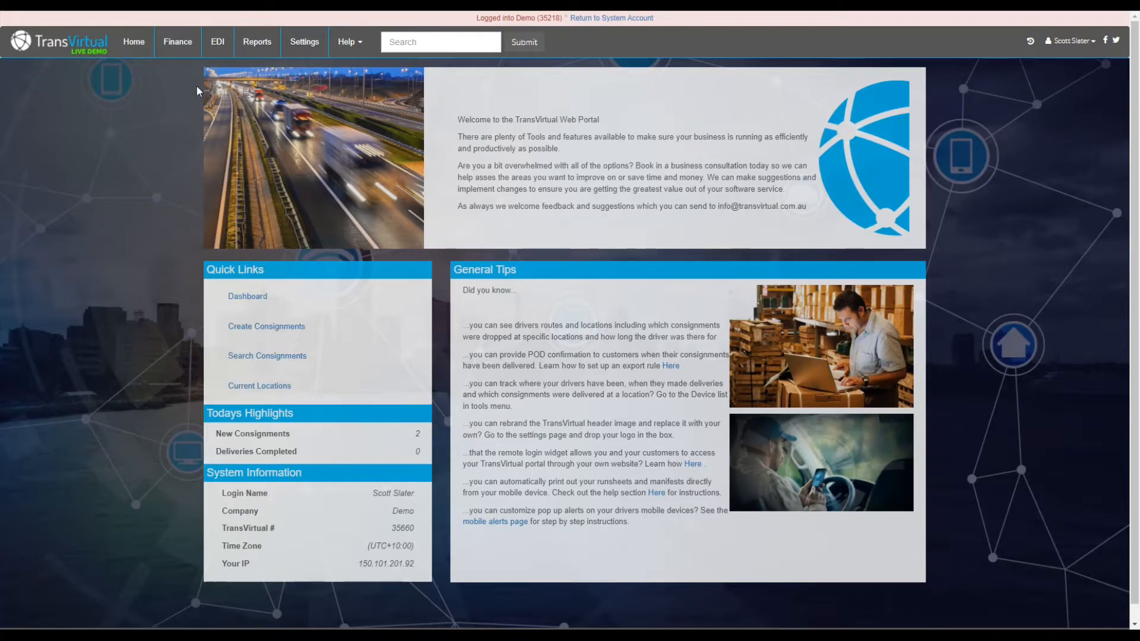
Create a Consignments Status Updates export rule 'Status Updated - Delivered' using the Email framework.
click(217, 41)
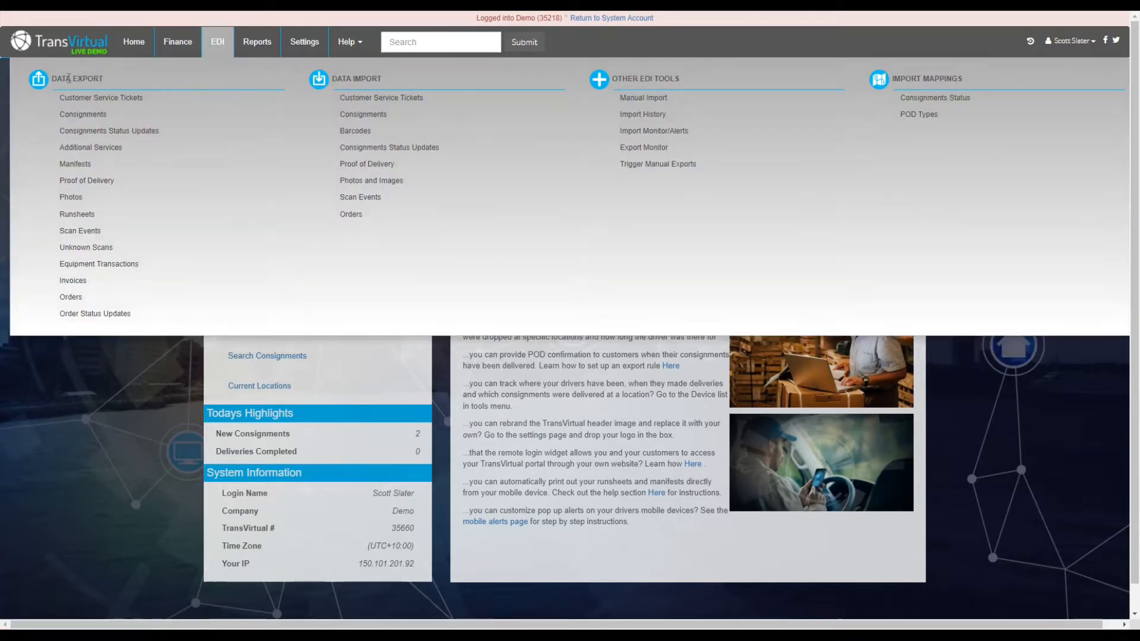
mouse_move(87, 130)
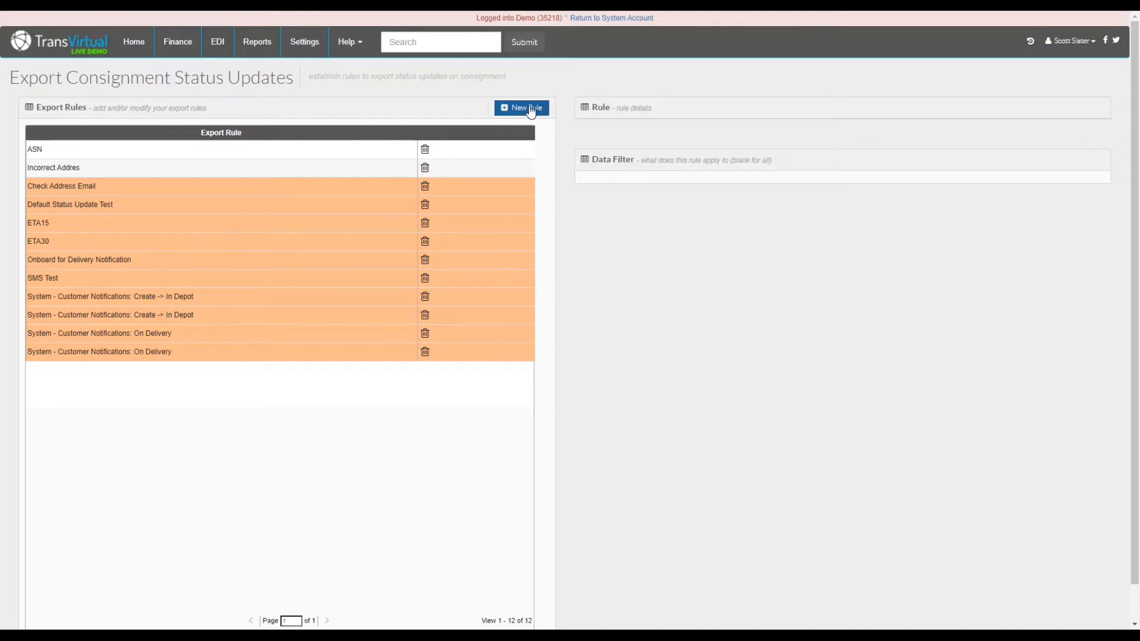
click(522, 107)
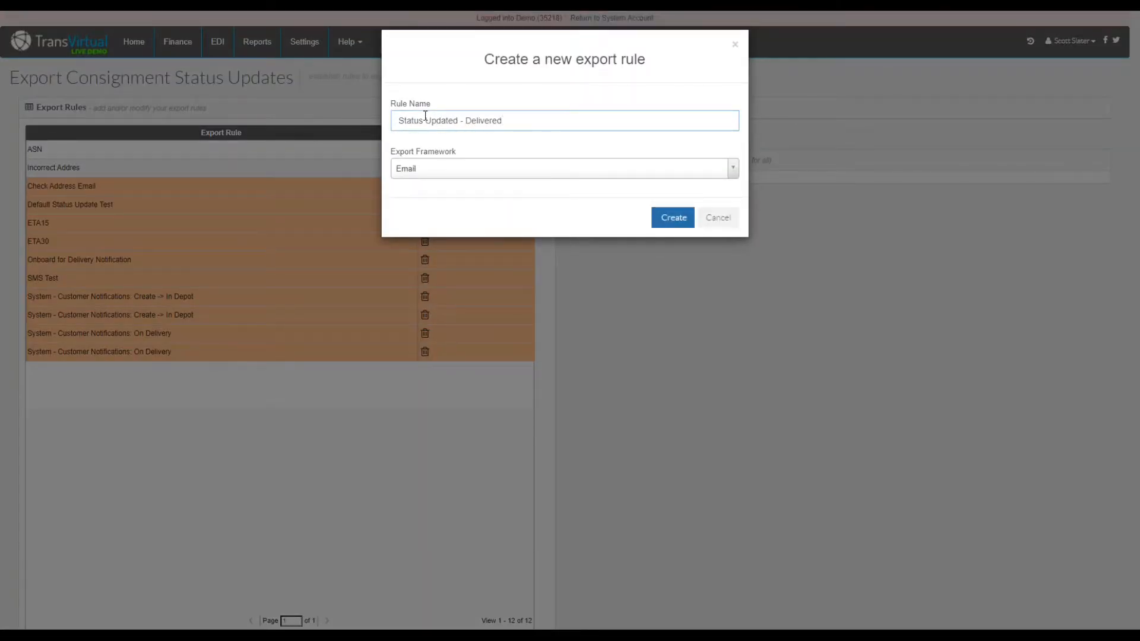
click(564, 168)
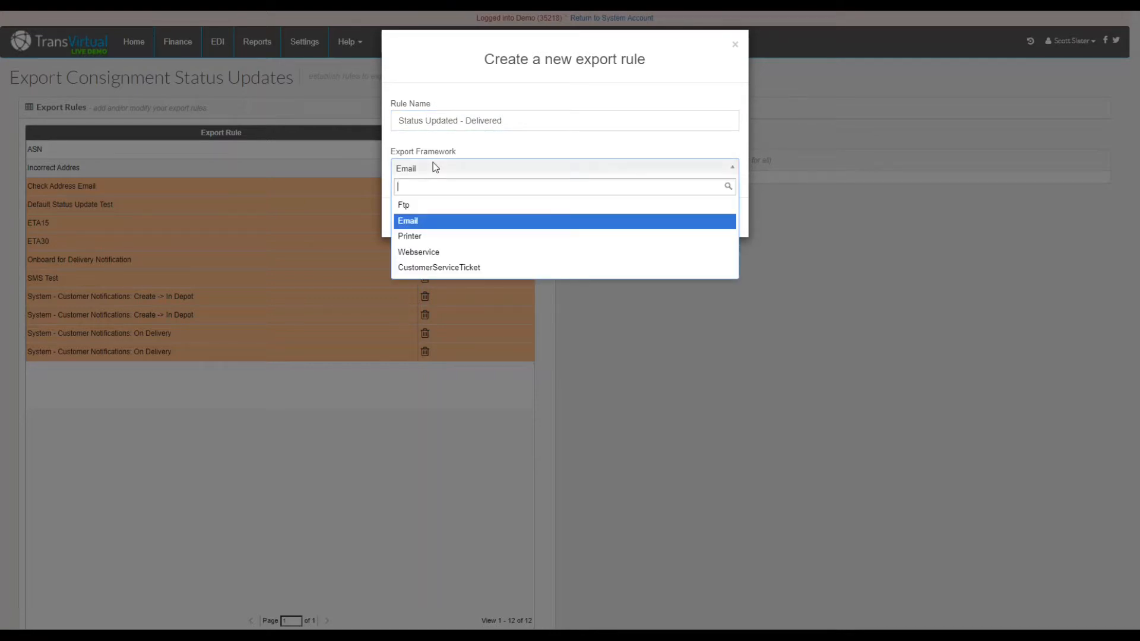
click(408, 220)
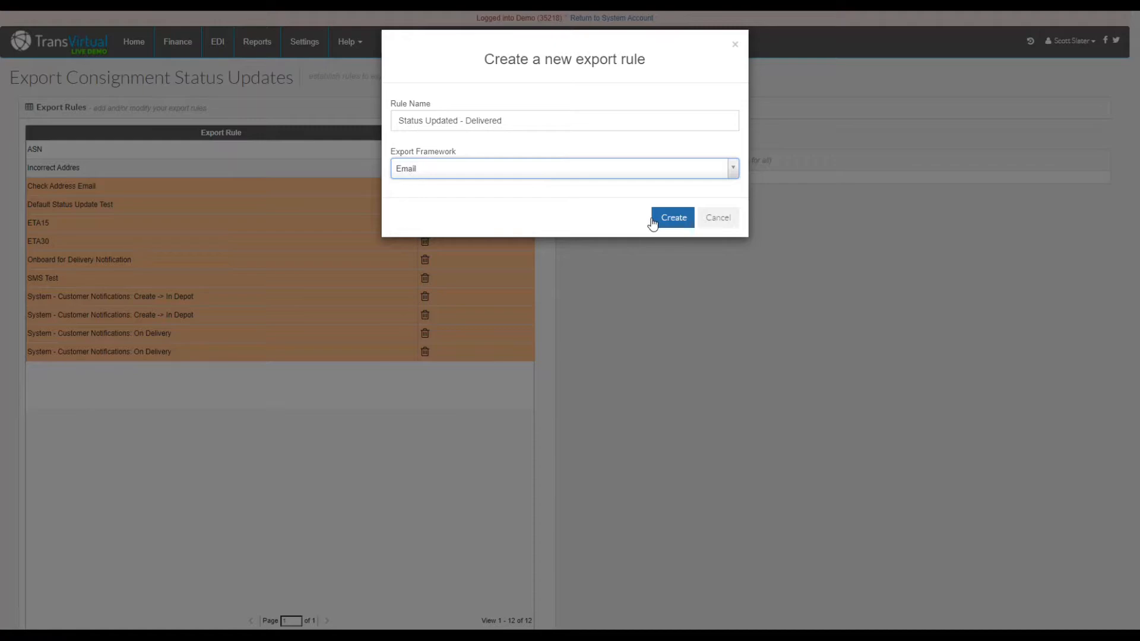
click(671, 217)
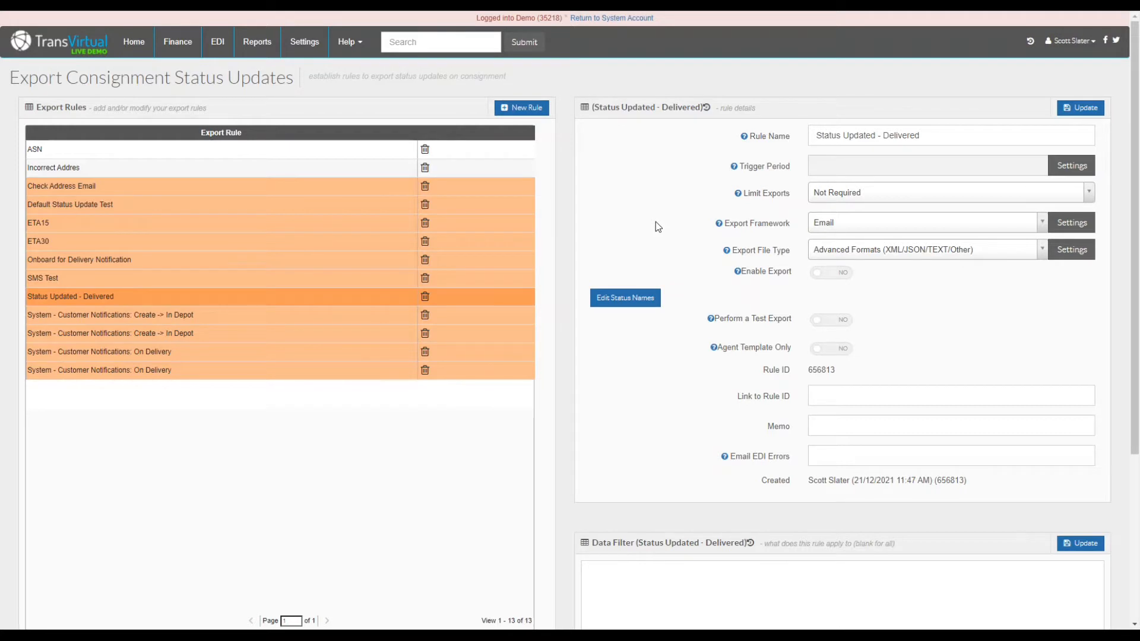
mouse_move(1071, 165)
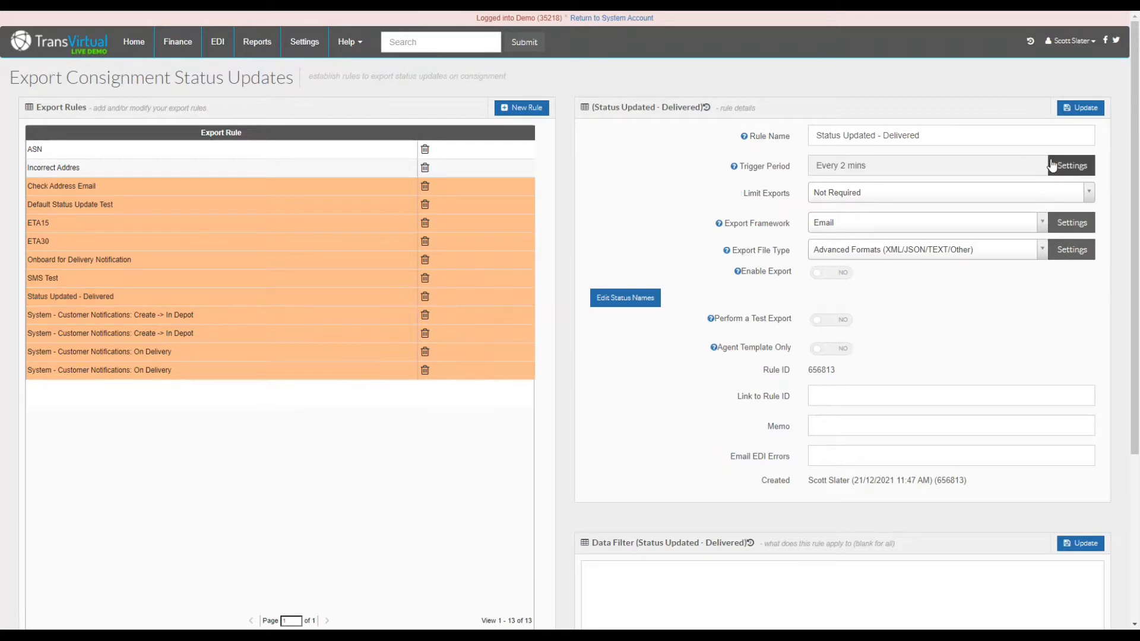
Set the rule's trigger period to every 2 minutes and update it.
click(1070, 165)
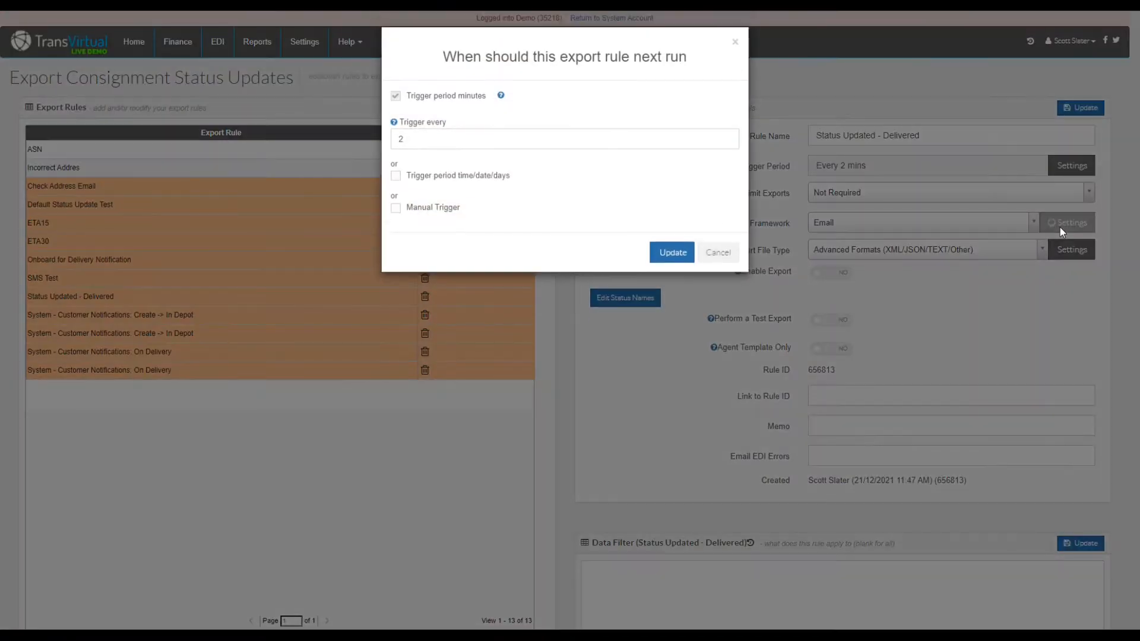
click(671, 254)
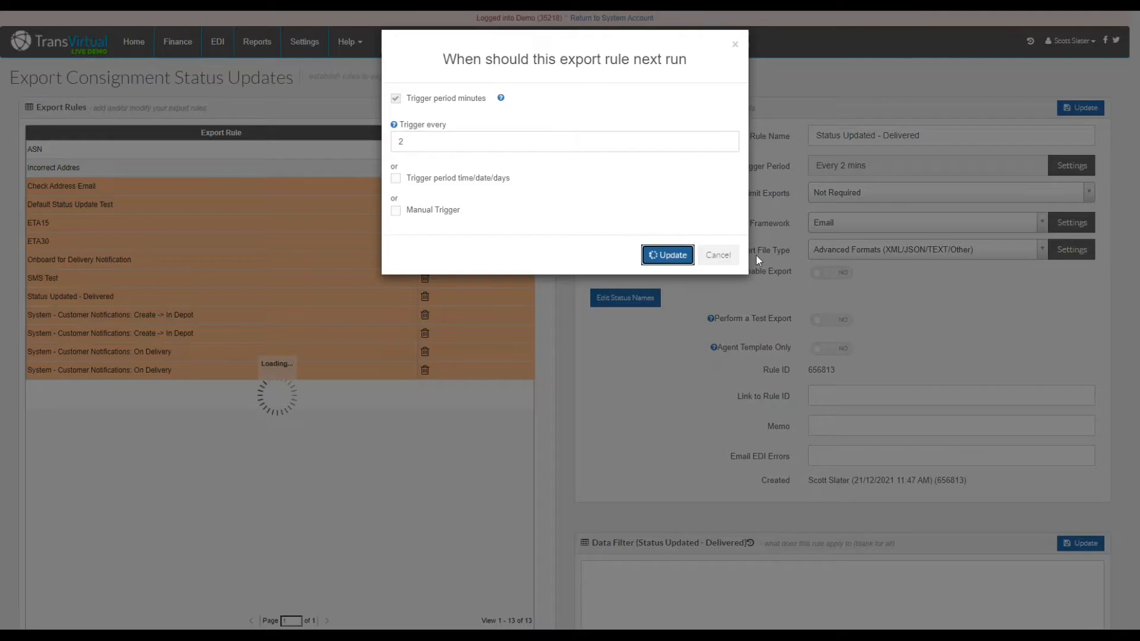
click(666, 255)
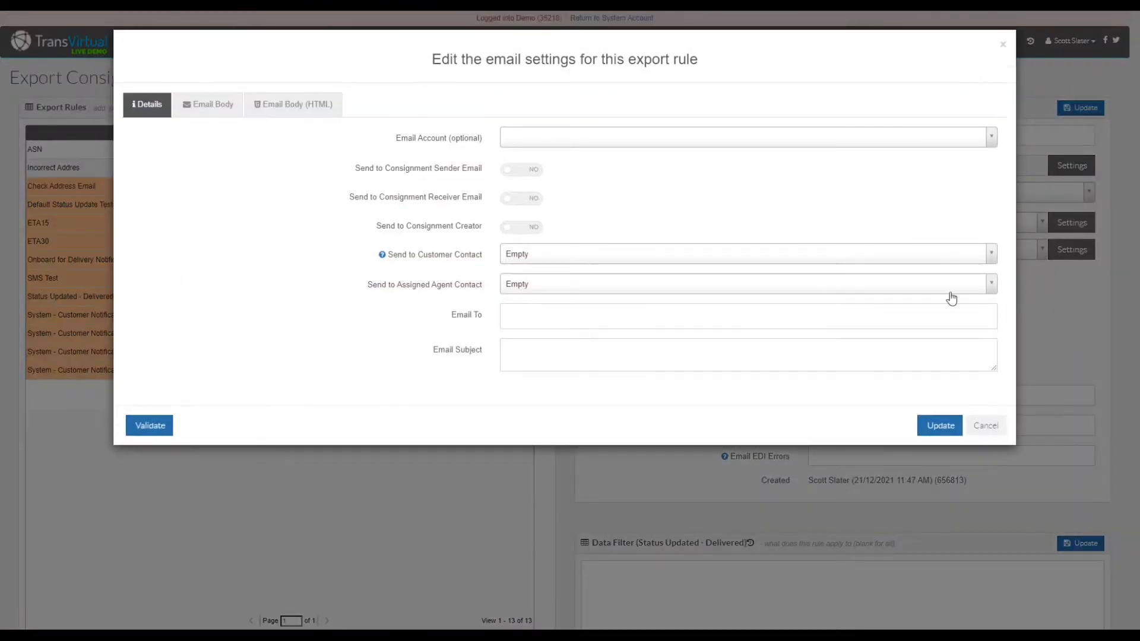
mouse_move(438, 263)
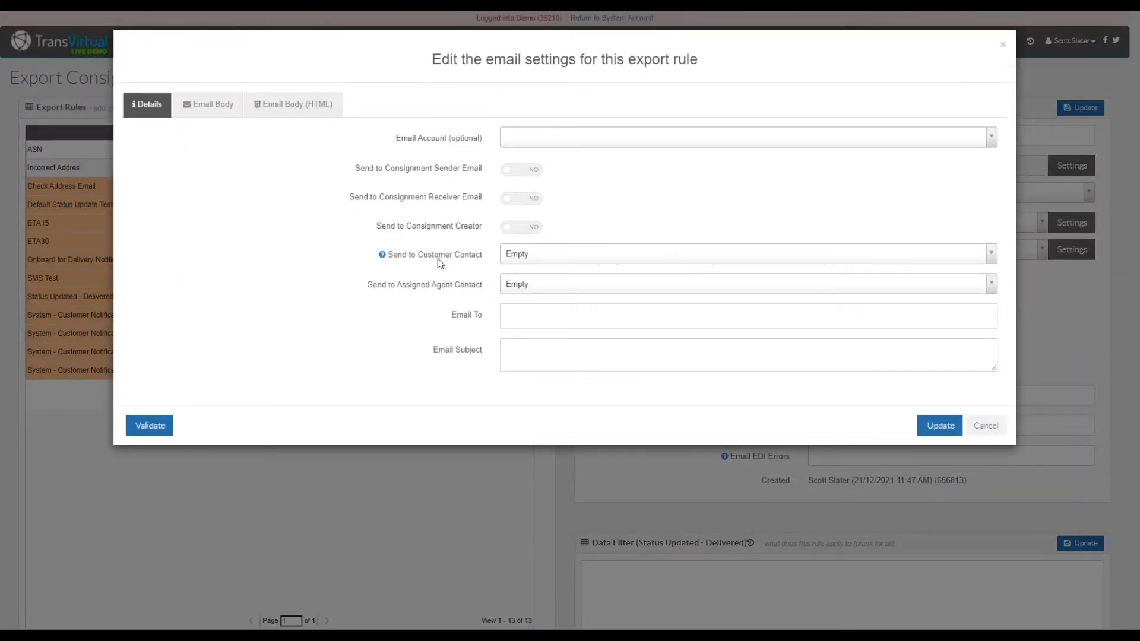
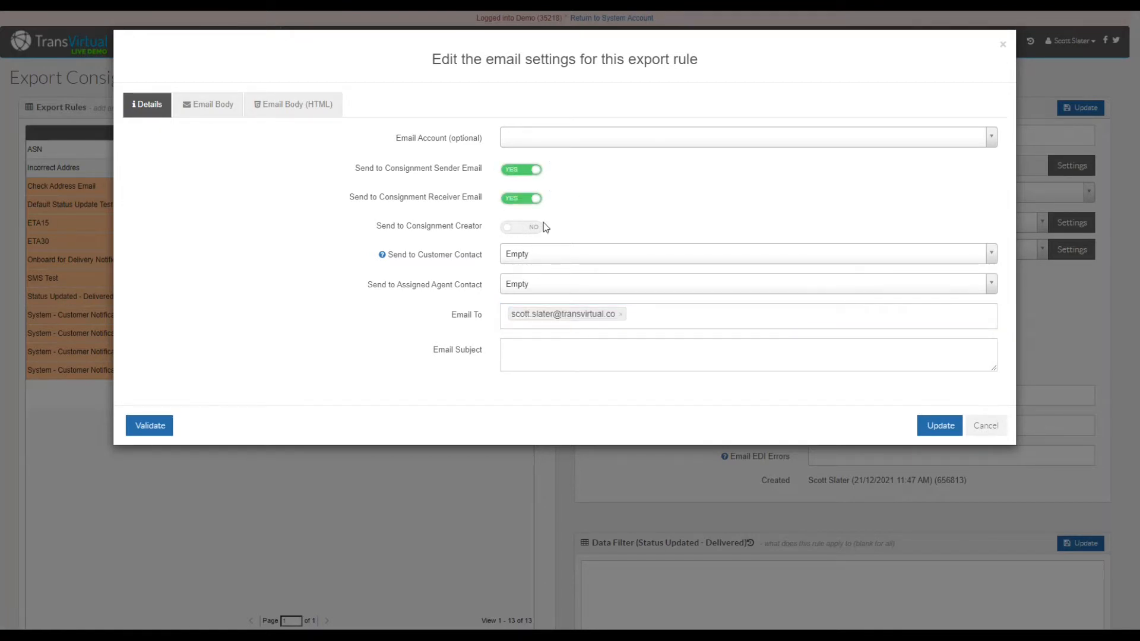
text(Hi,)
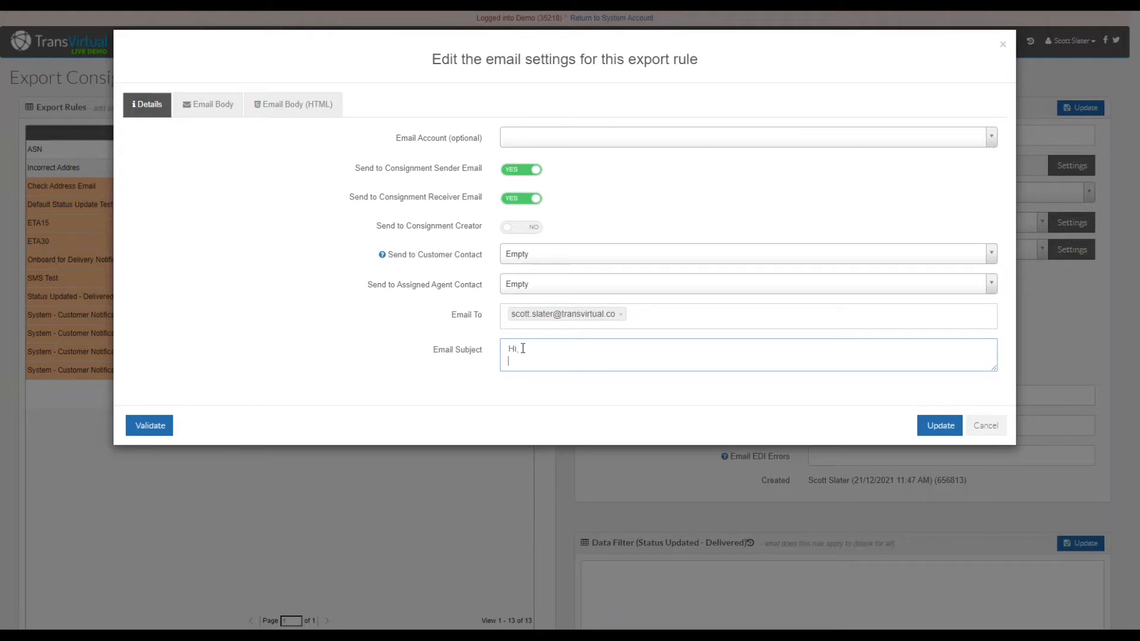
text(Consignment Number:)
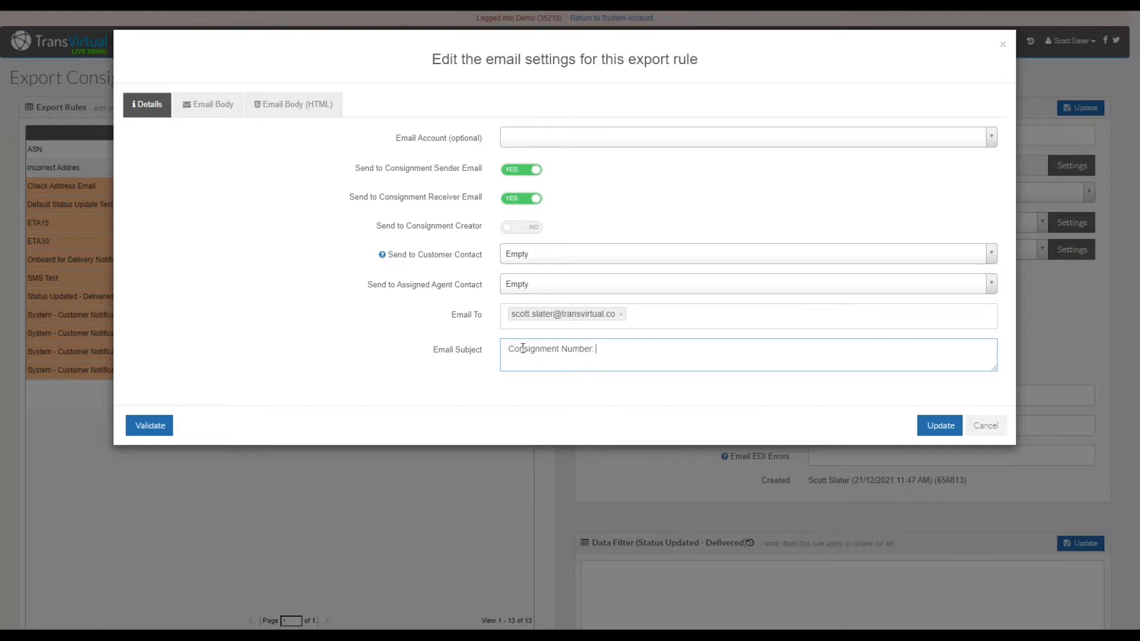
text(@Model.ConsginmentN)
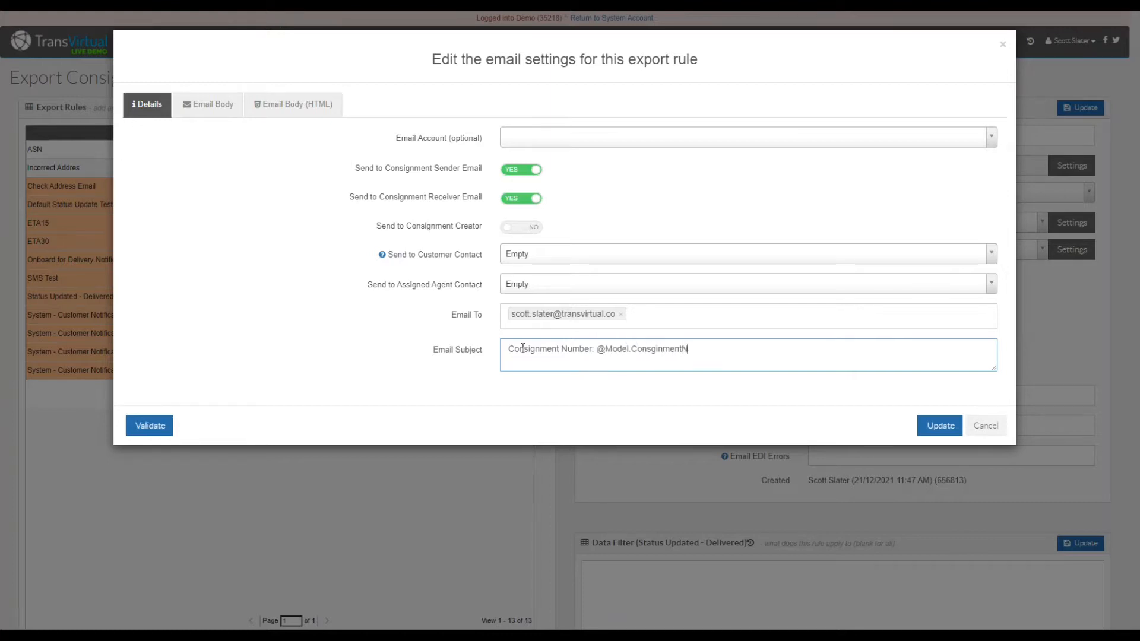
text(umber)
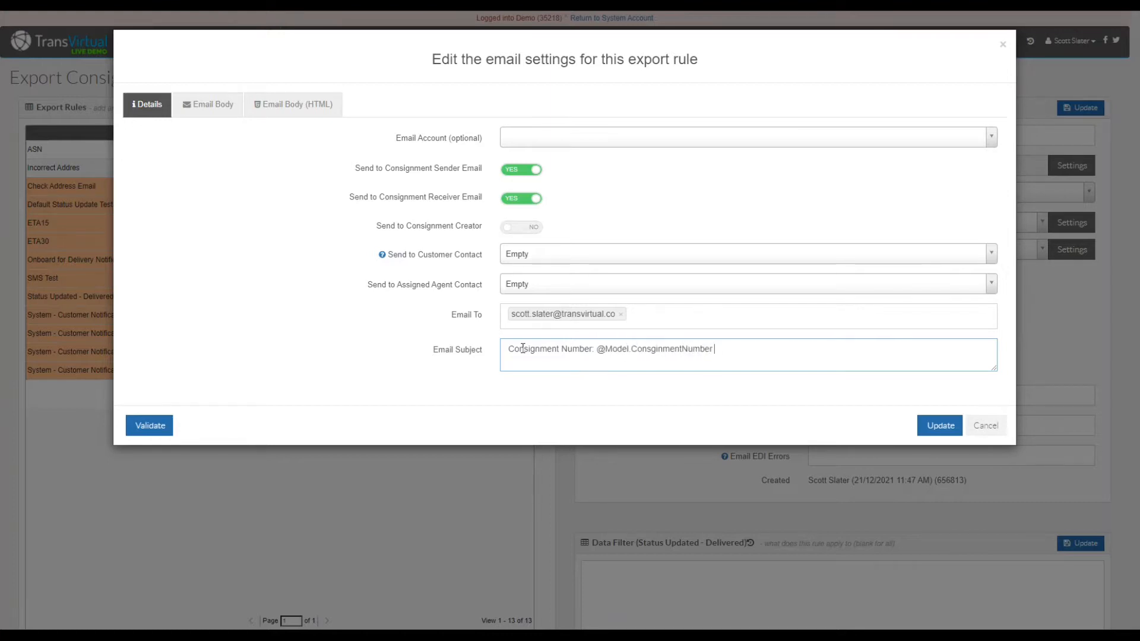
text(has now been Delivered)
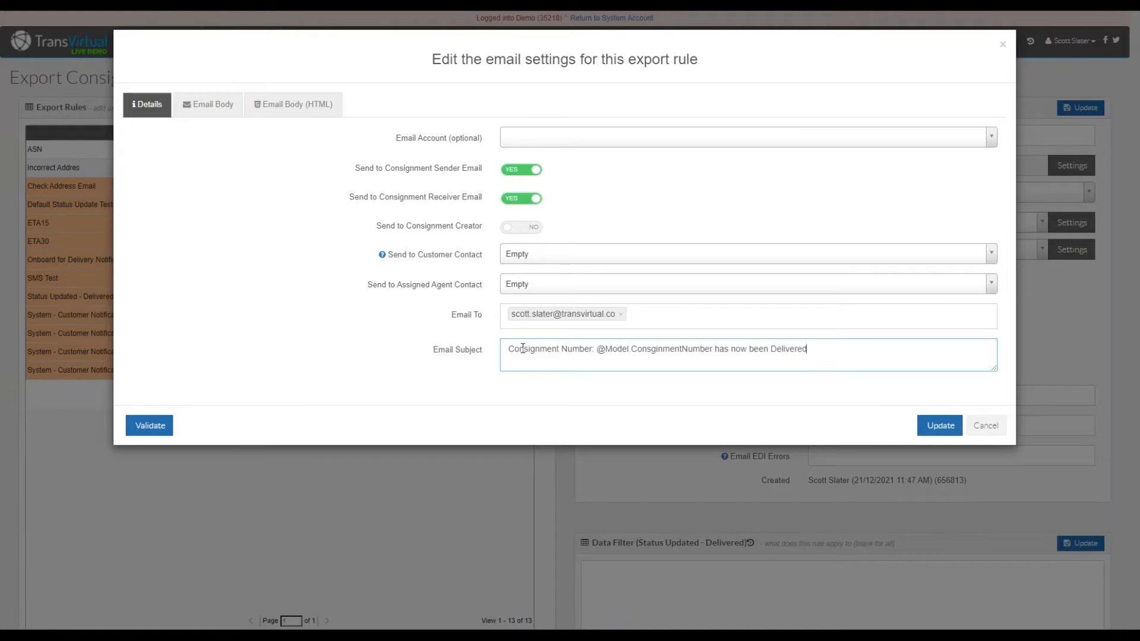
click(207, 104)
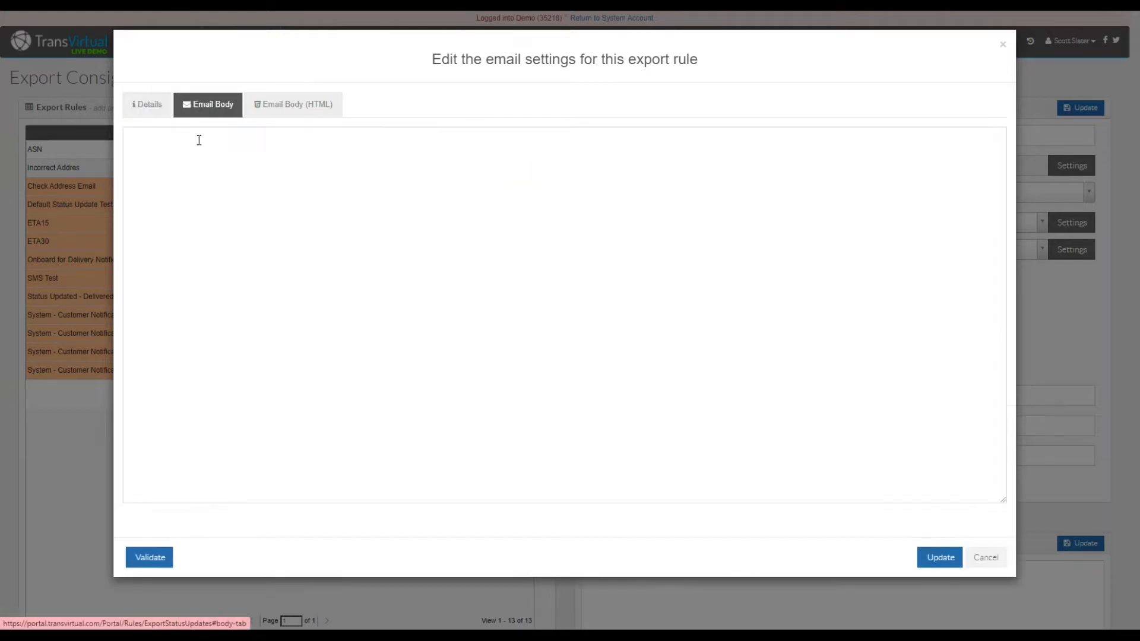
text(Hi,)
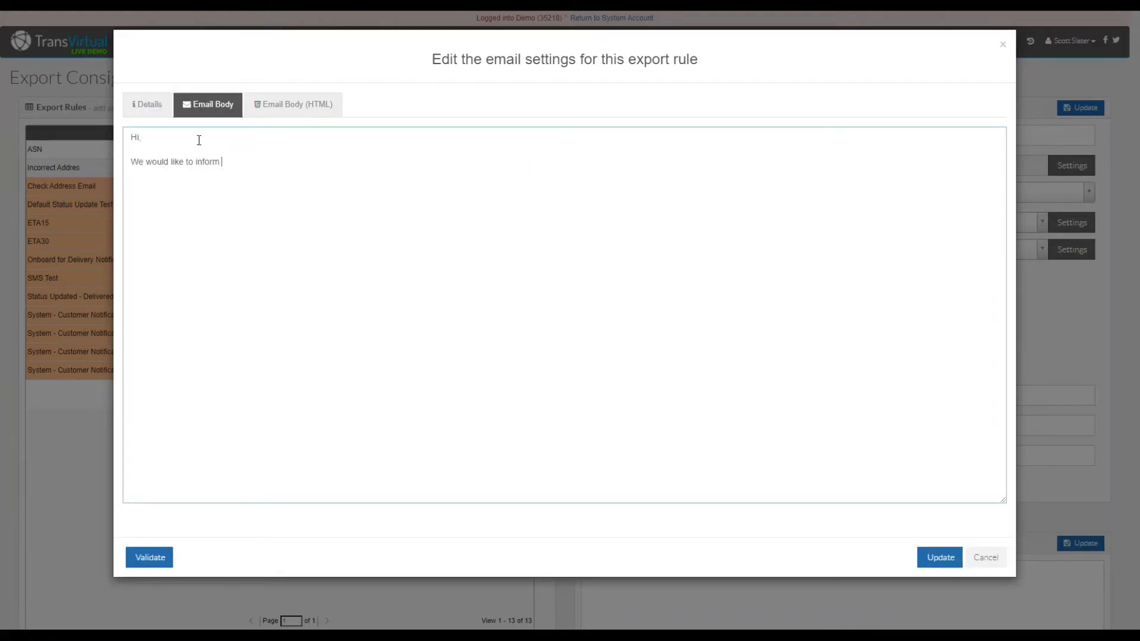
text(you that @Model)
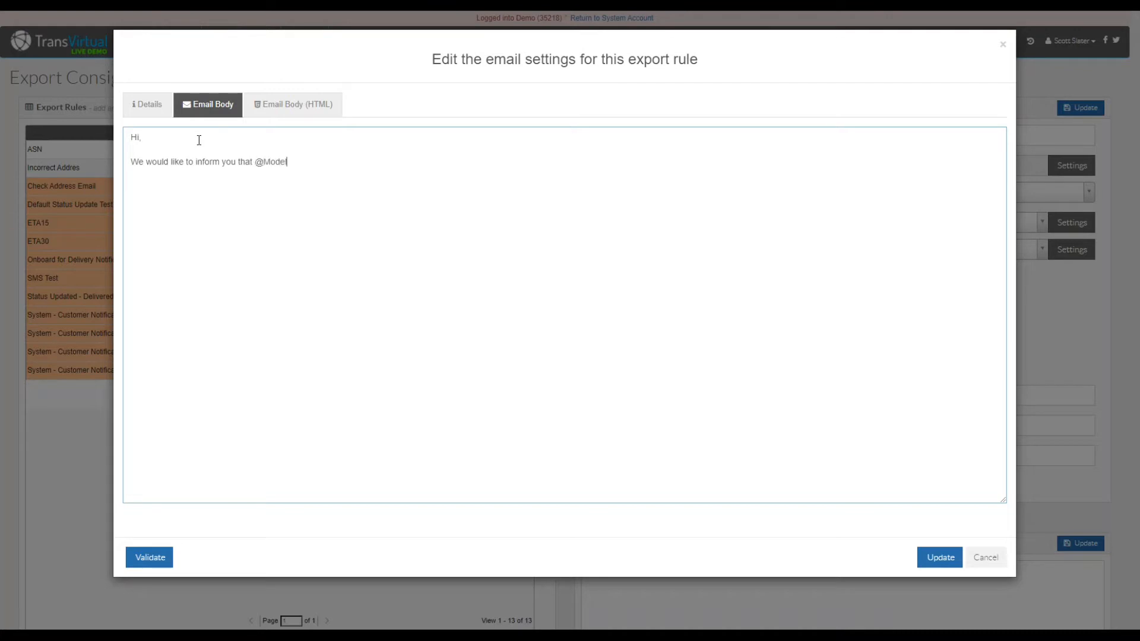
text(ConsignmentNumber)
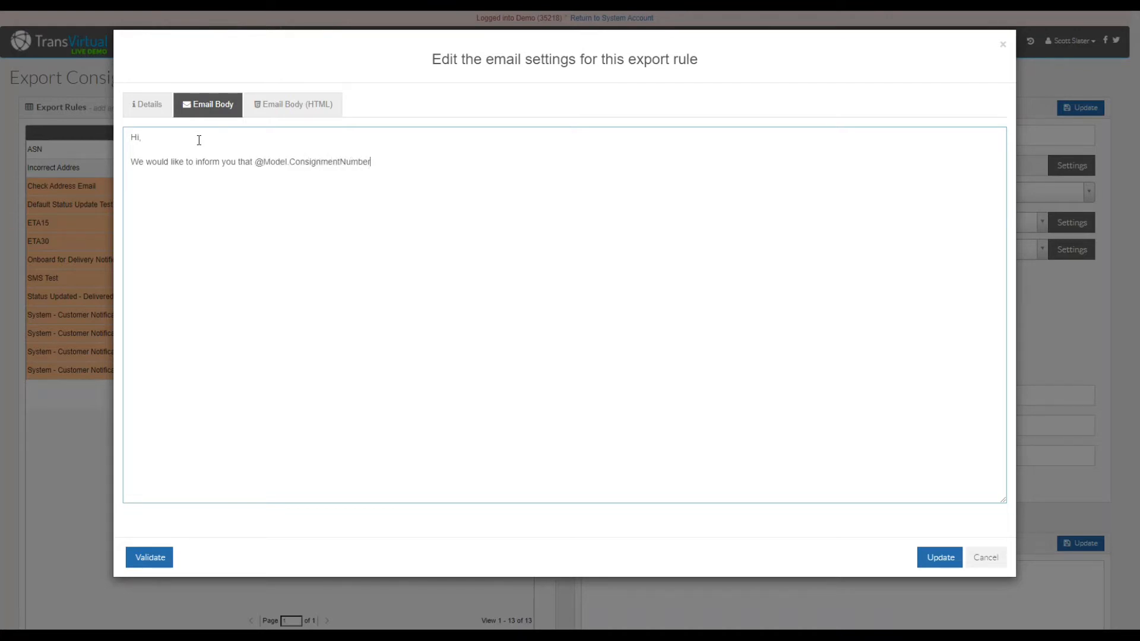
text(has now been)
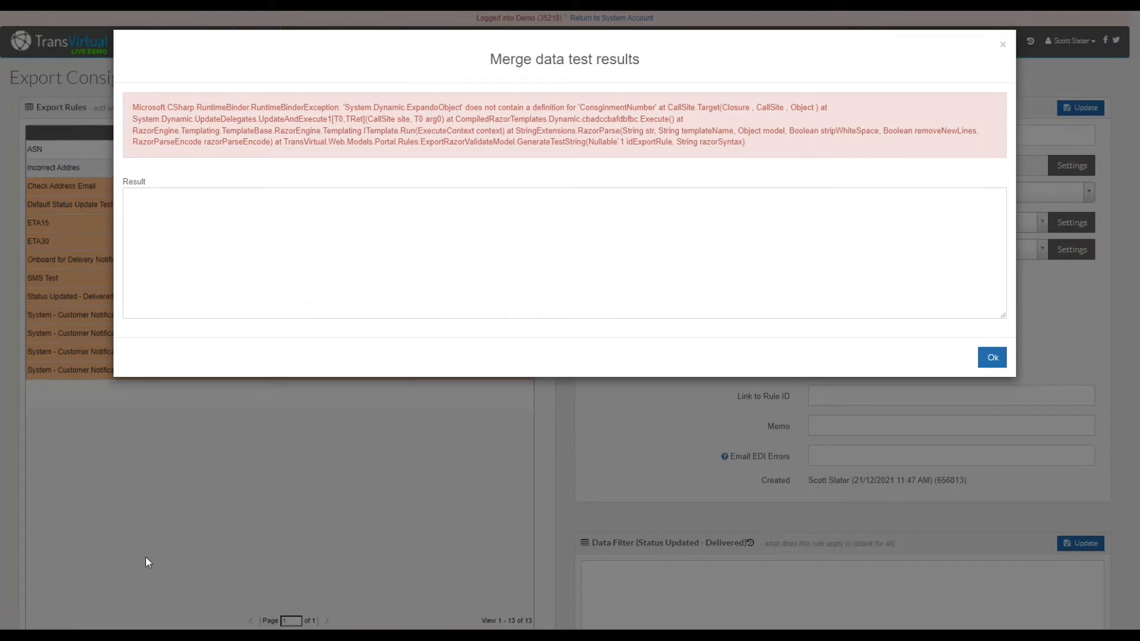
Fix the ConsignmentNumber spelling, pass the merge test with consignment 171853, and save the email settings.
click(992, 356)
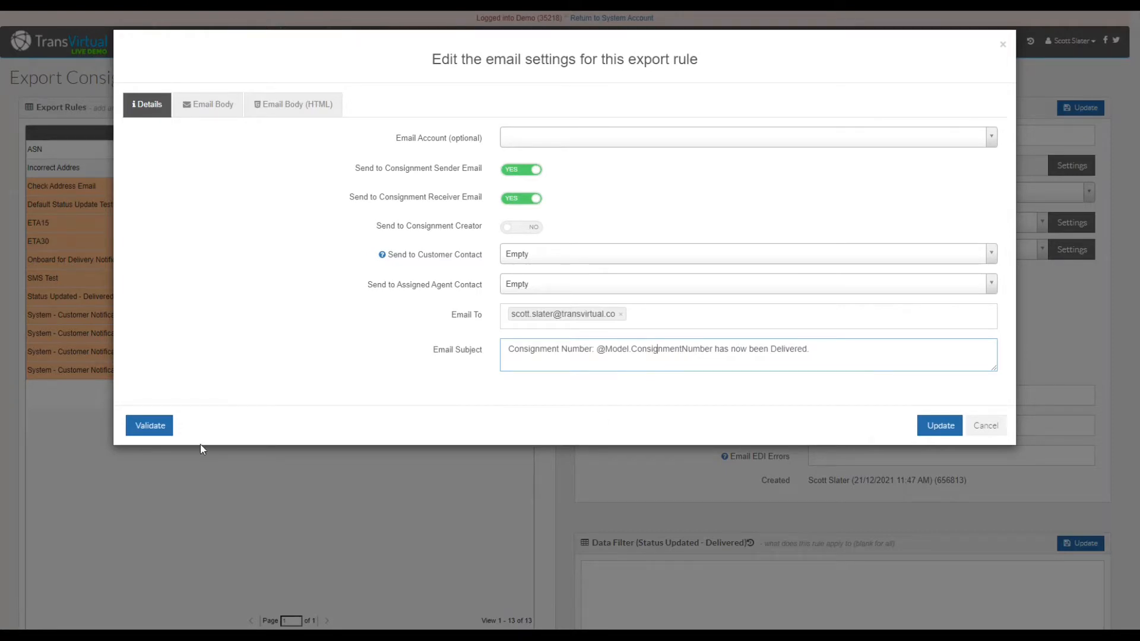
click(985, 425)
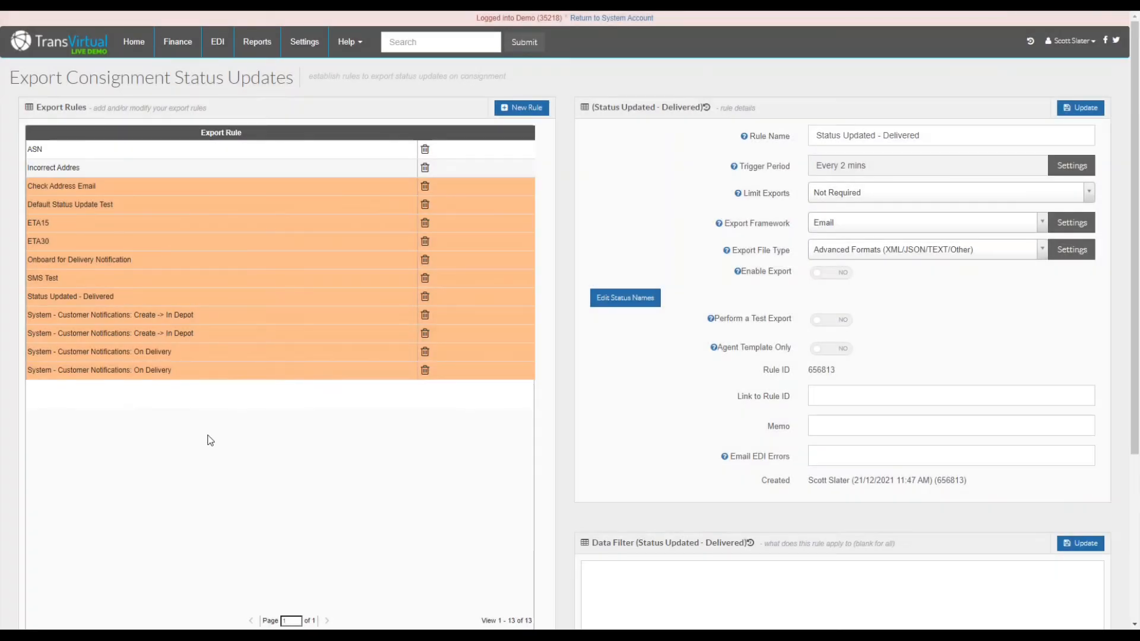
mouse_move(227, 431)
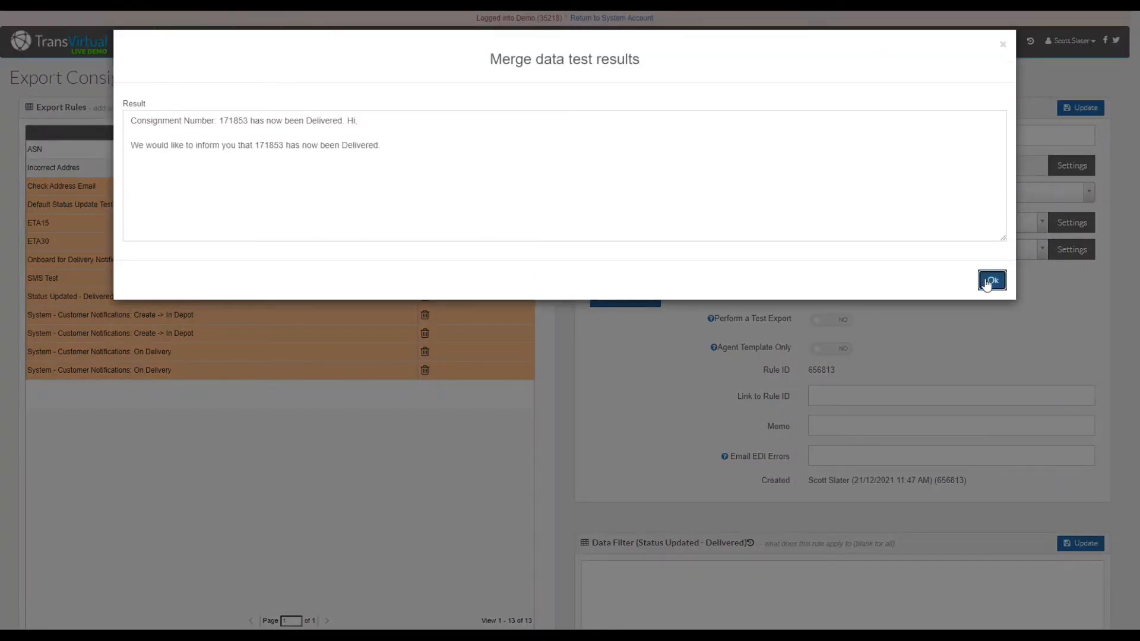
click(991, 281)
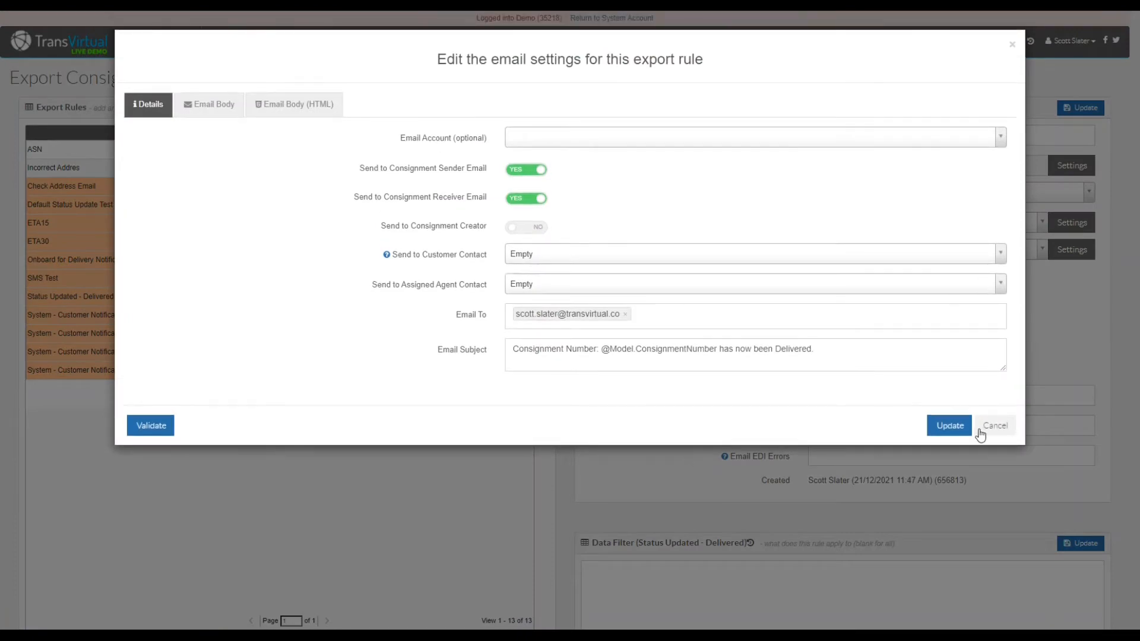
click(994, 426)
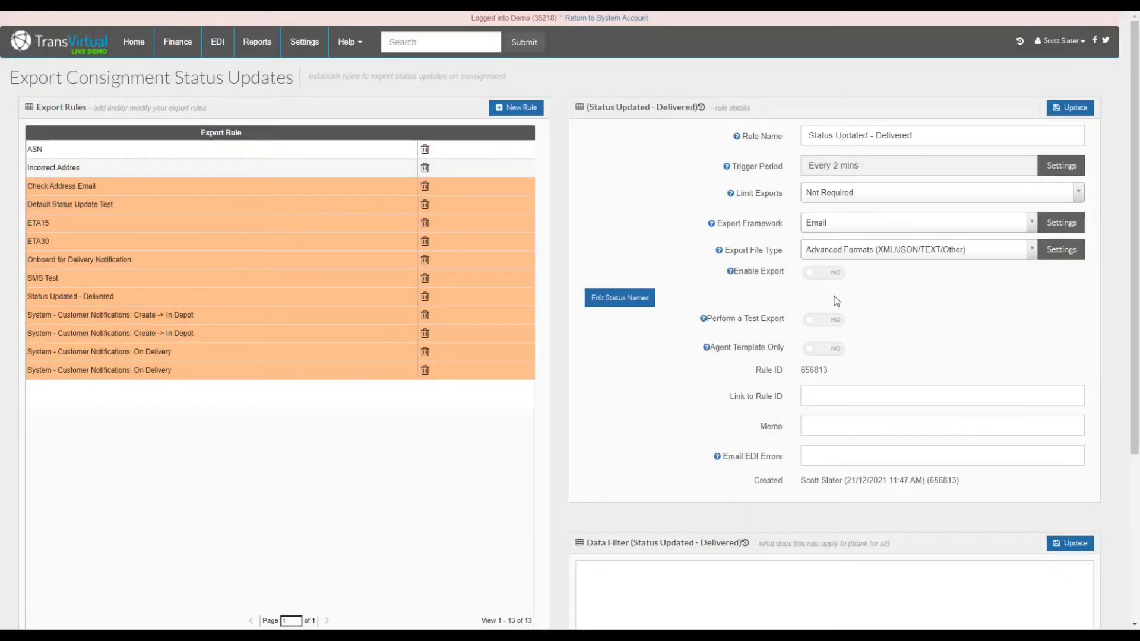
click(919, 249)
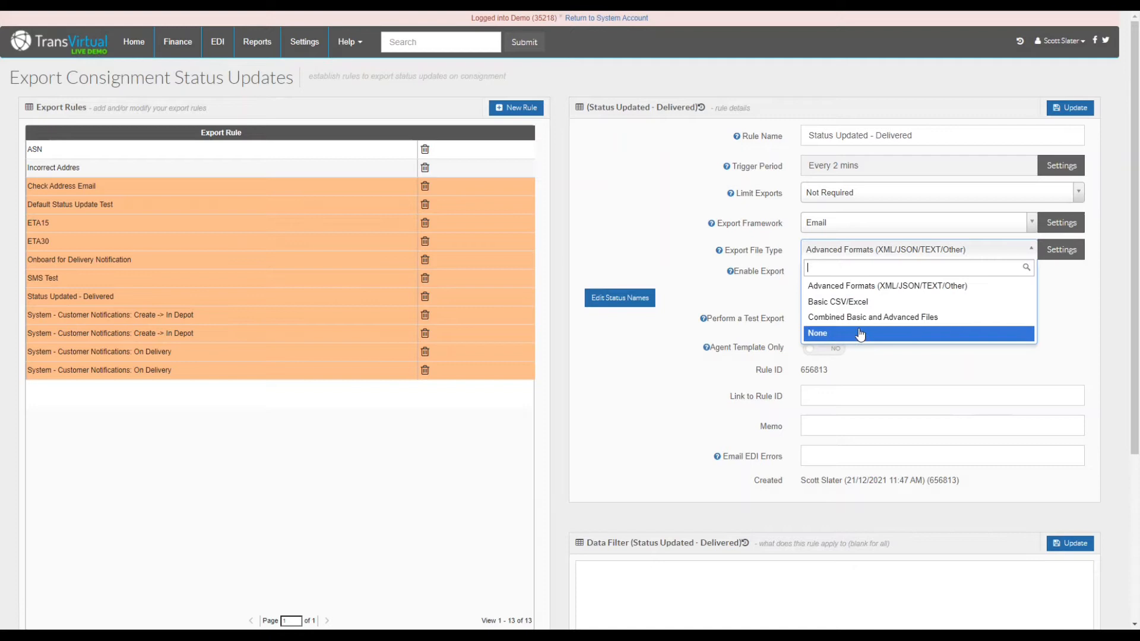
click(837, 302)
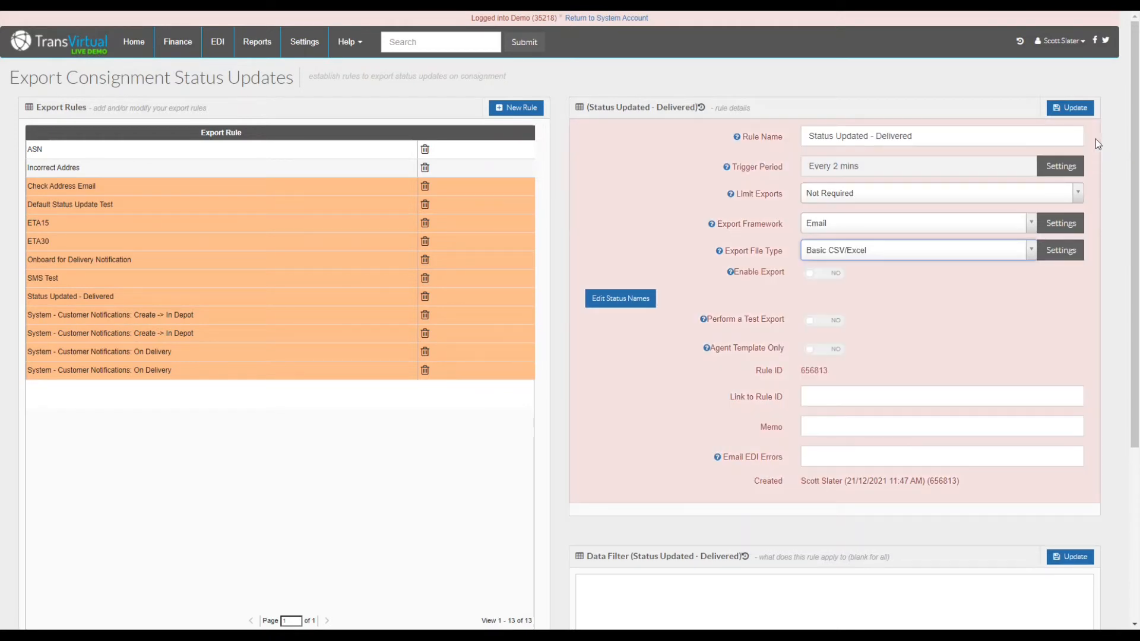
click(1070, 107)
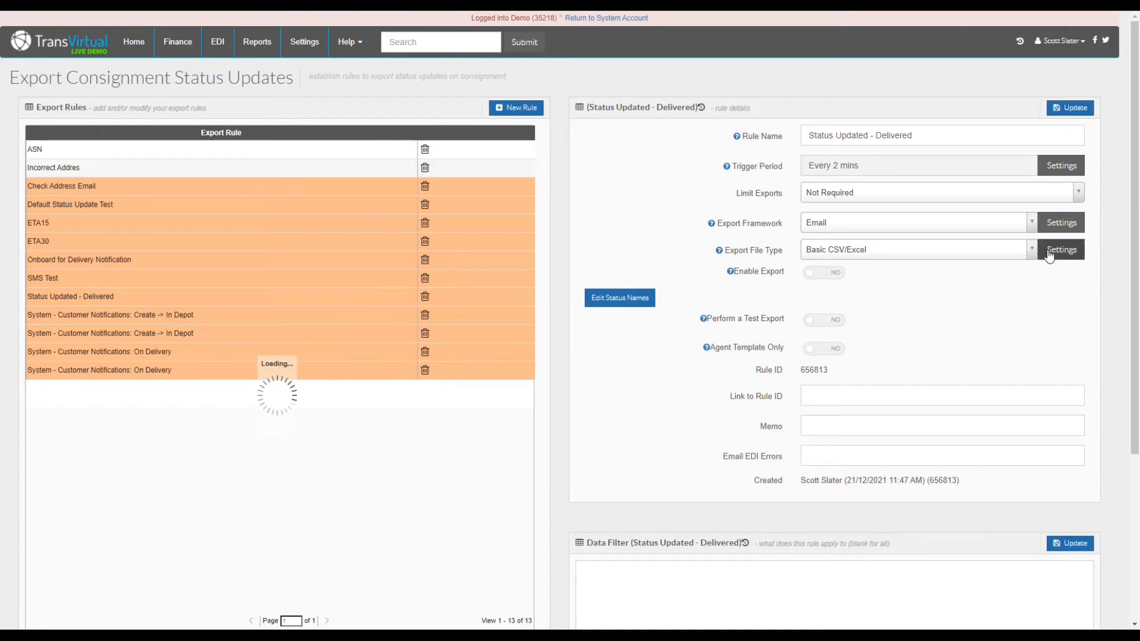
click(1060, 250)
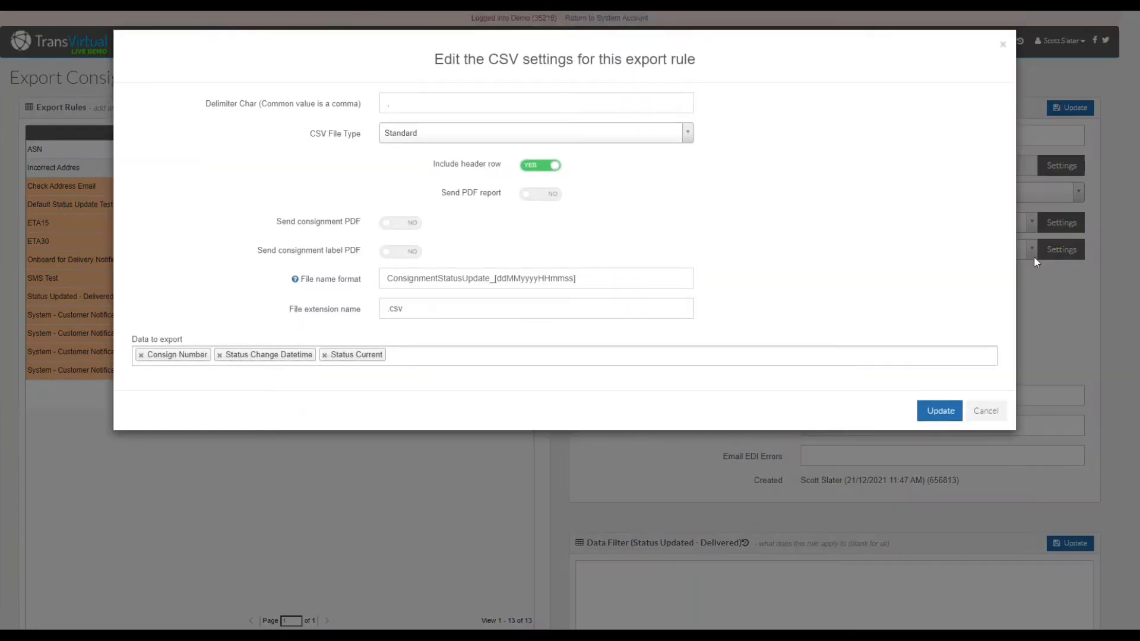
mouse_move(340, 325)
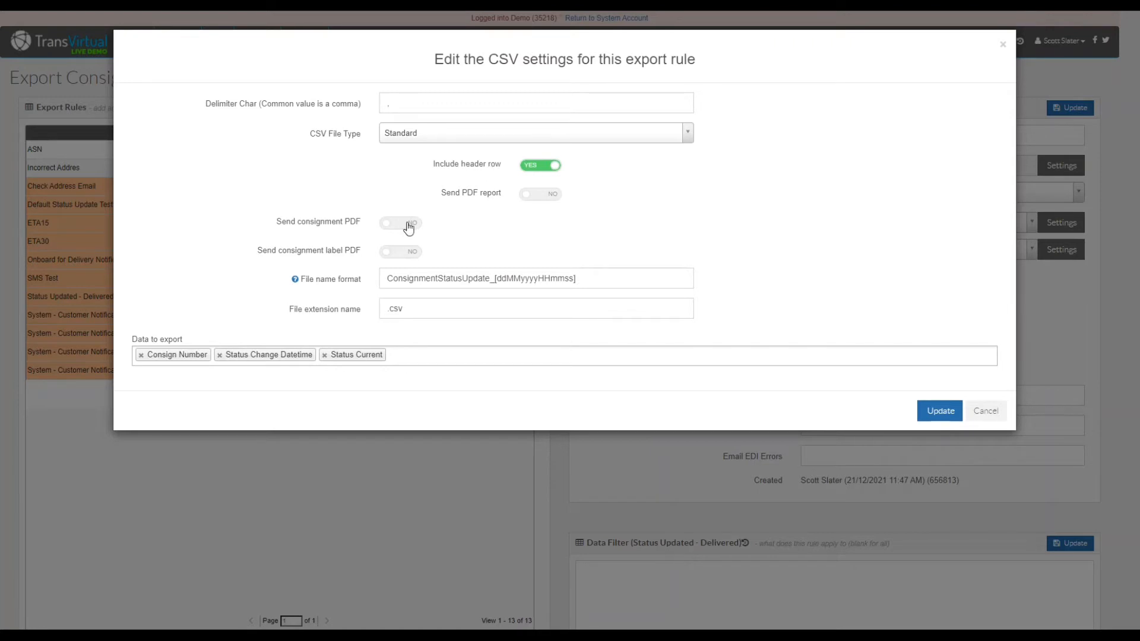
click(399, 223)
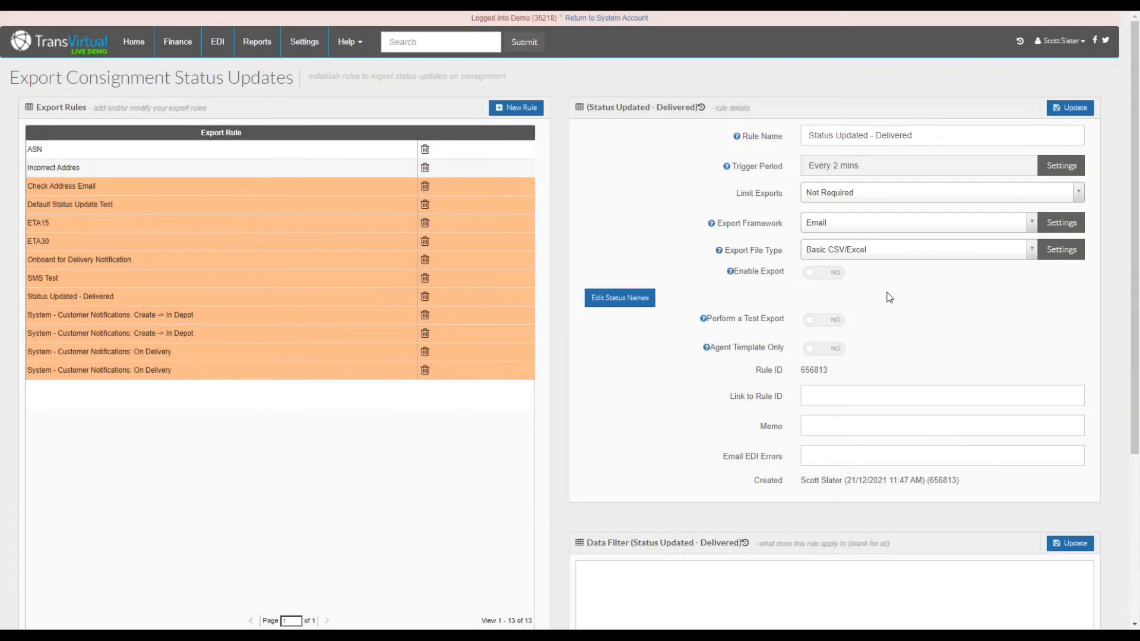
Choose None as the Export File Type and update the rule details.
click(913, 250)
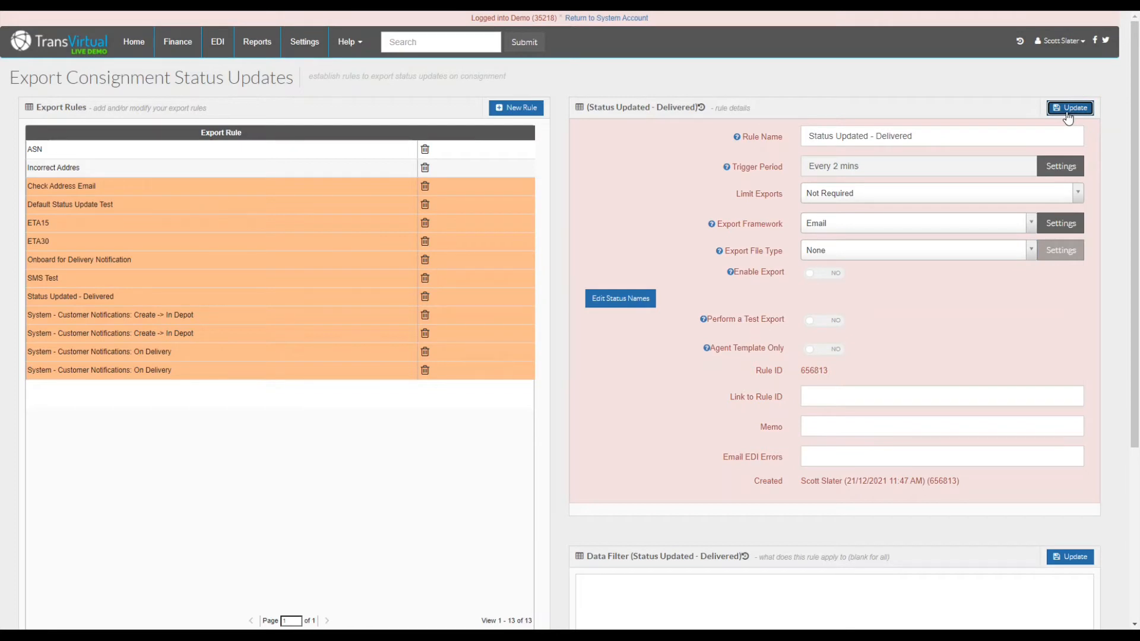
click(1069, 107)
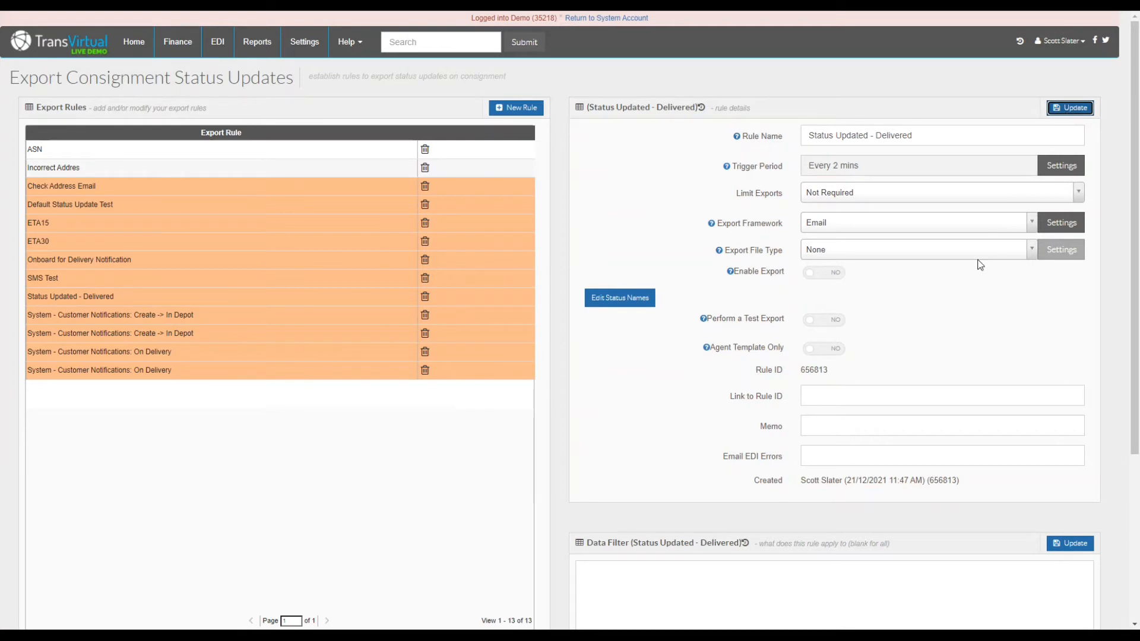
Add the data filter ConsignmentStatusName = 'Delivered' and update it.
scroll(down, 3)
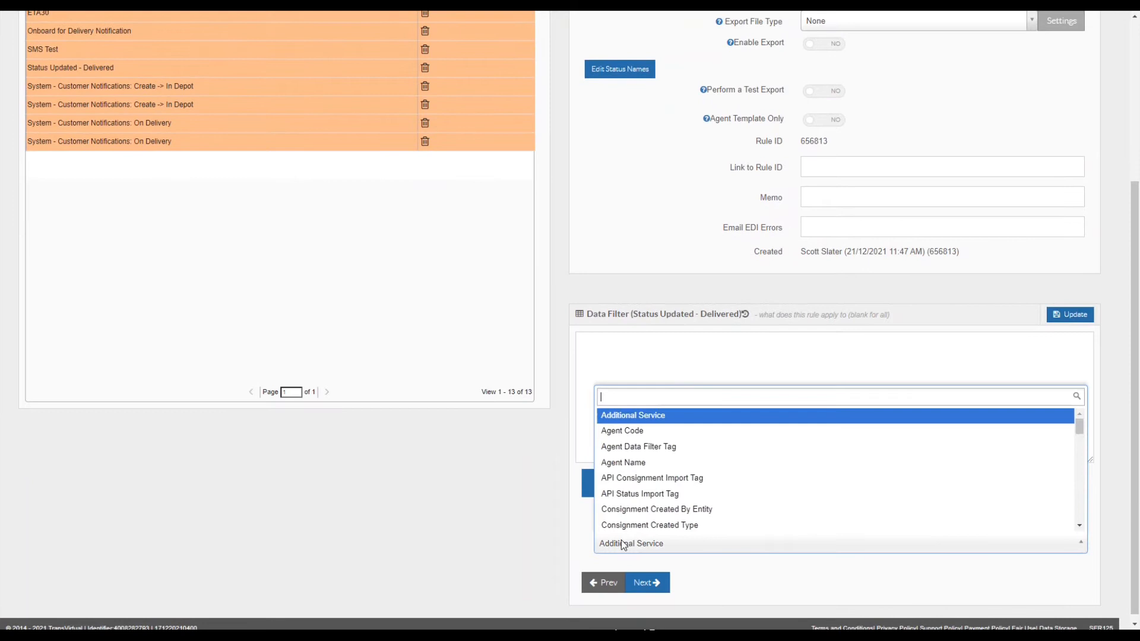
text(sta)
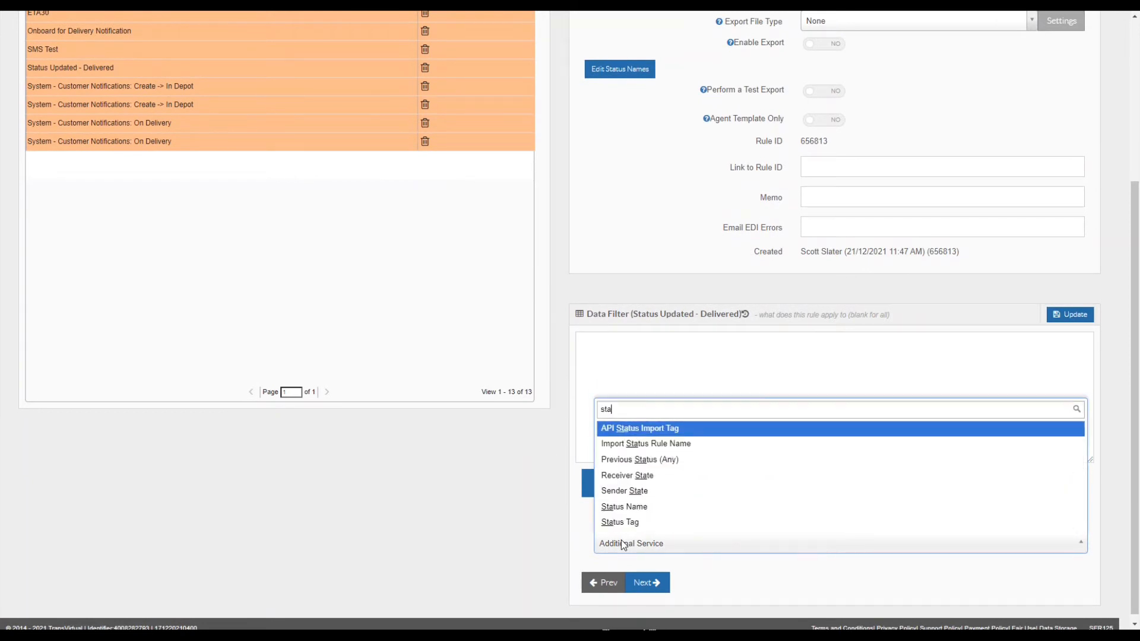
mouse_move(623, 507)
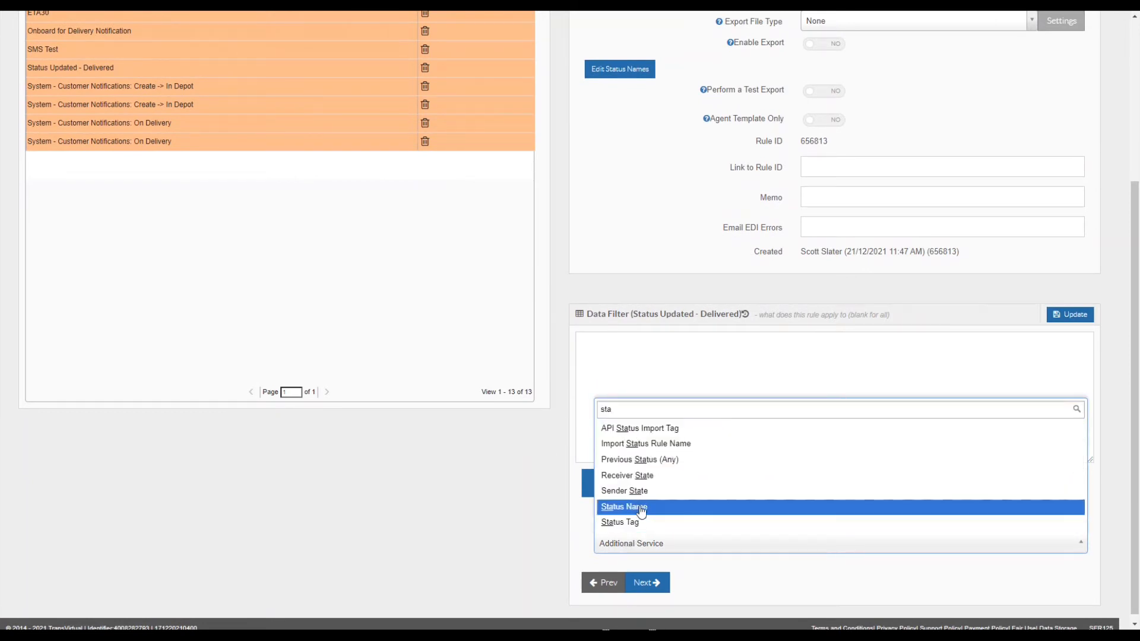
click(623, 506)
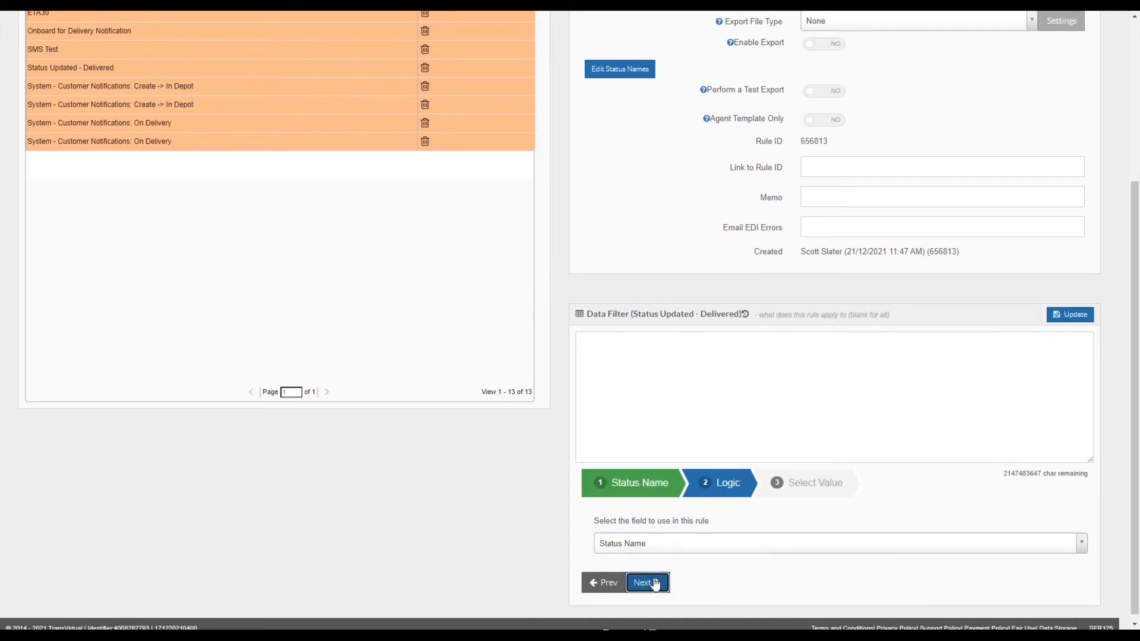
click(645, 583)
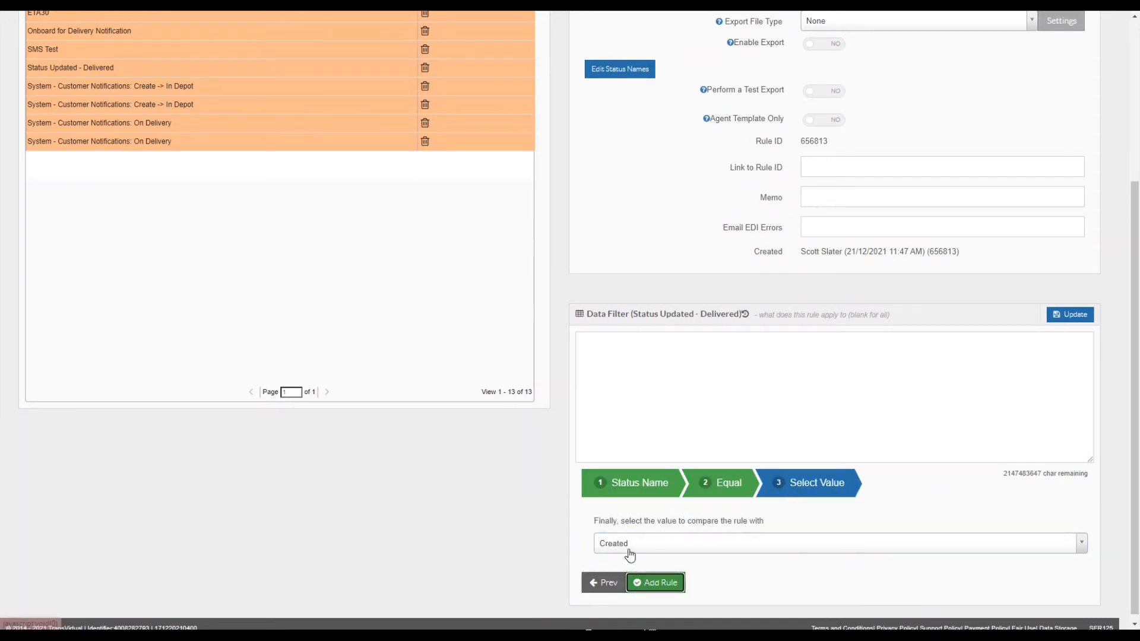
click(836, 544)
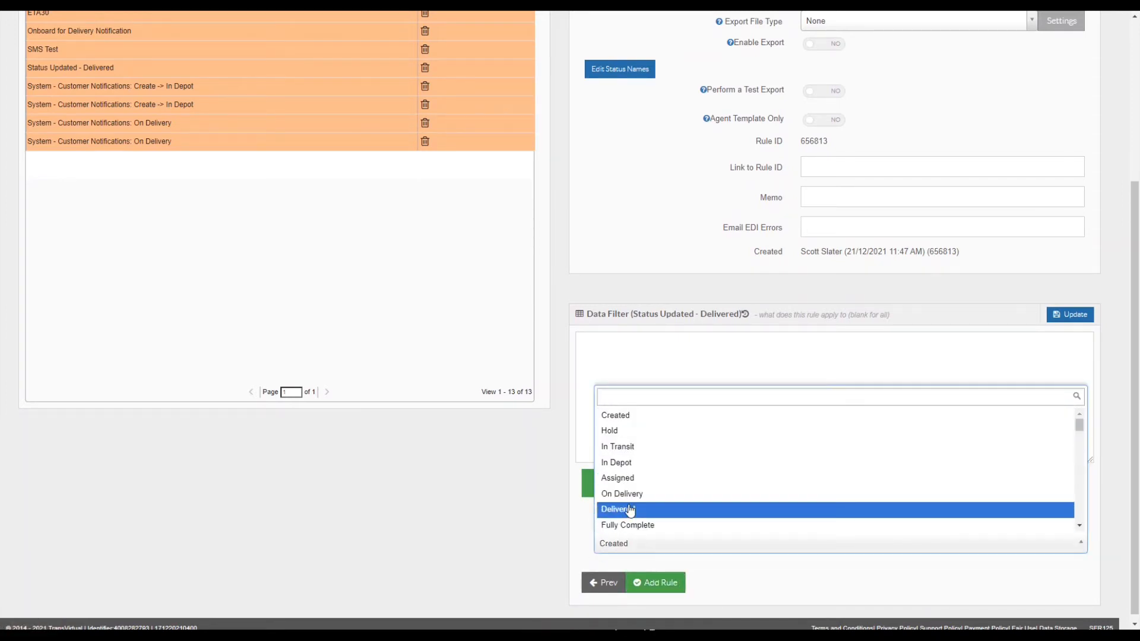
click(617, 509)
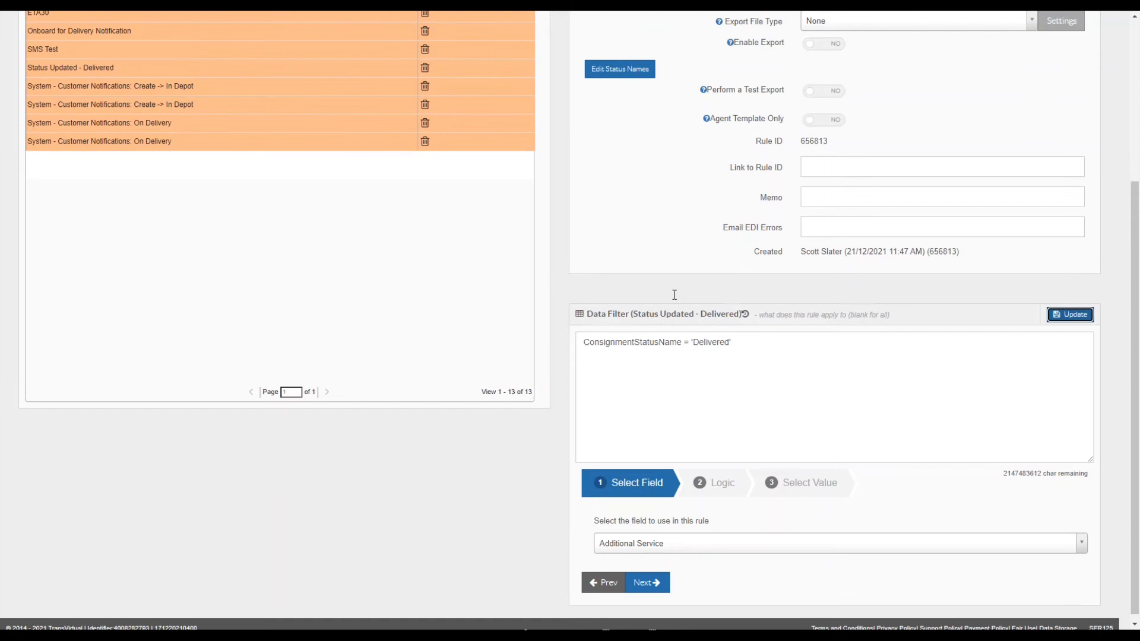
scroll(up, 3)
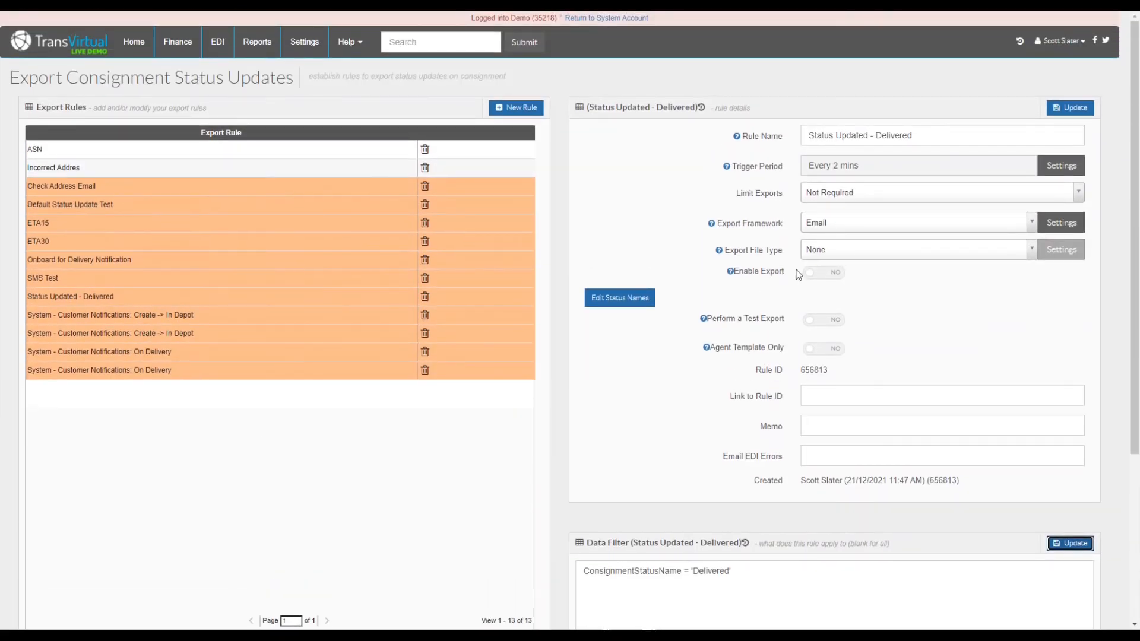
Switch Enable Export to YES, save the rule, and go Home to the consignments.
click(822, 272)
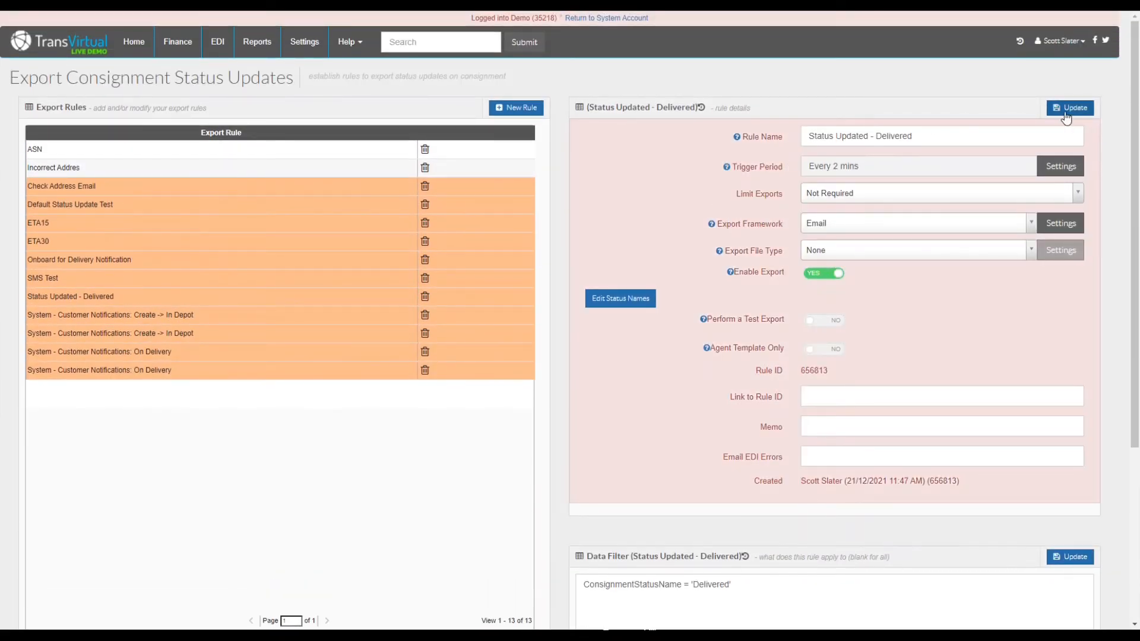
click(1070, 107)
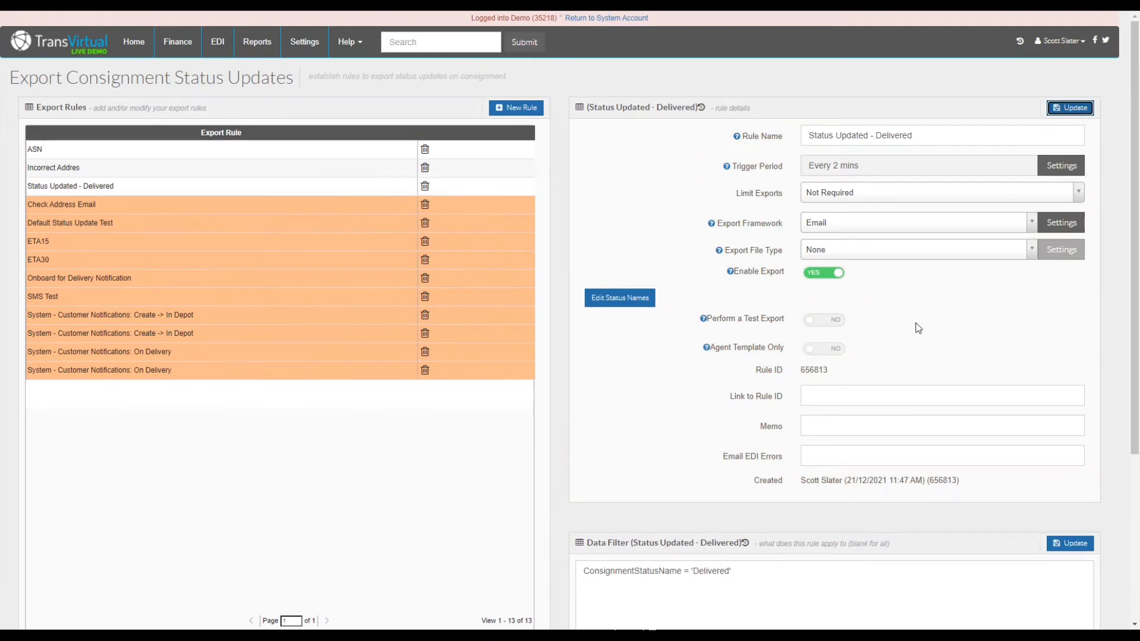
mouse_move(134, 41)
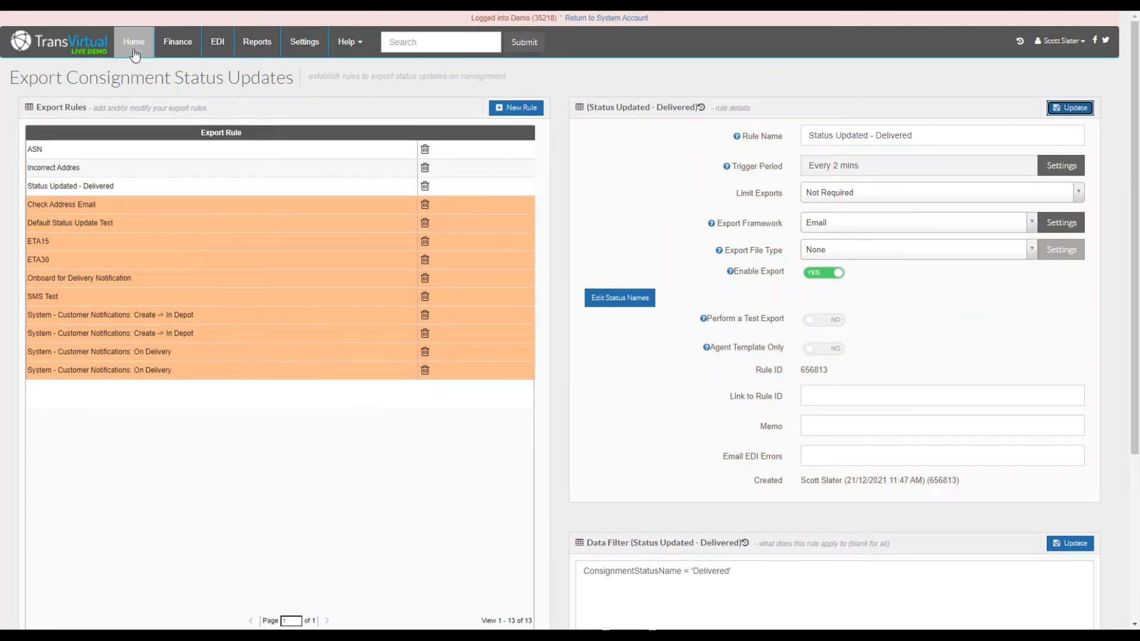
click(134, 42)
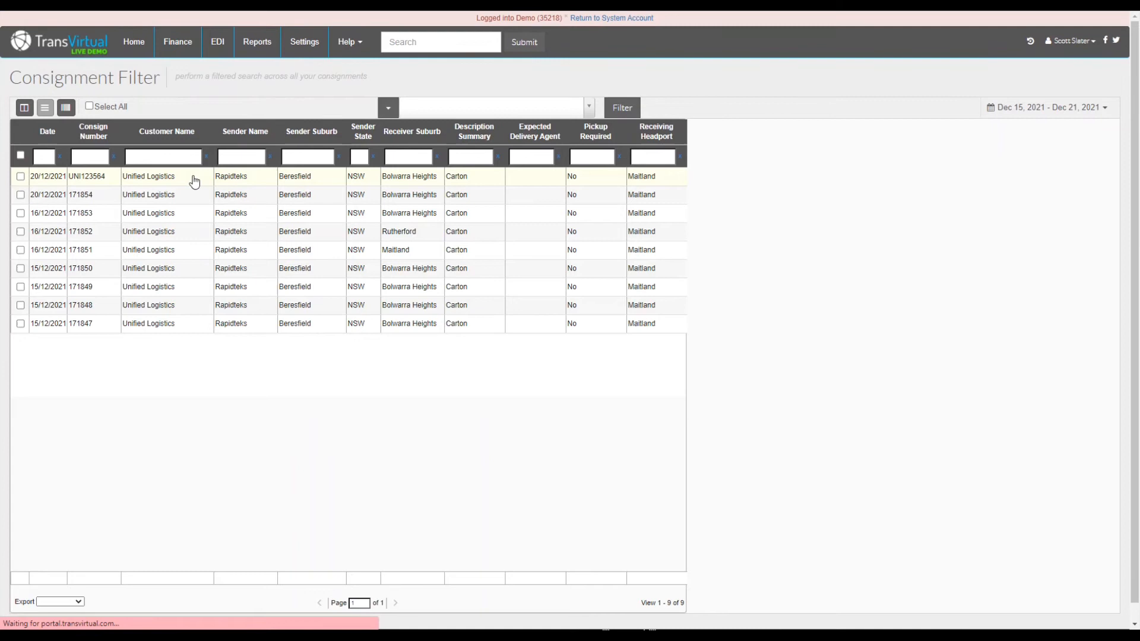
Change consignment UNI123564's Current Status from Created to Delivered on its Admin tab and save.
click(149, 176)
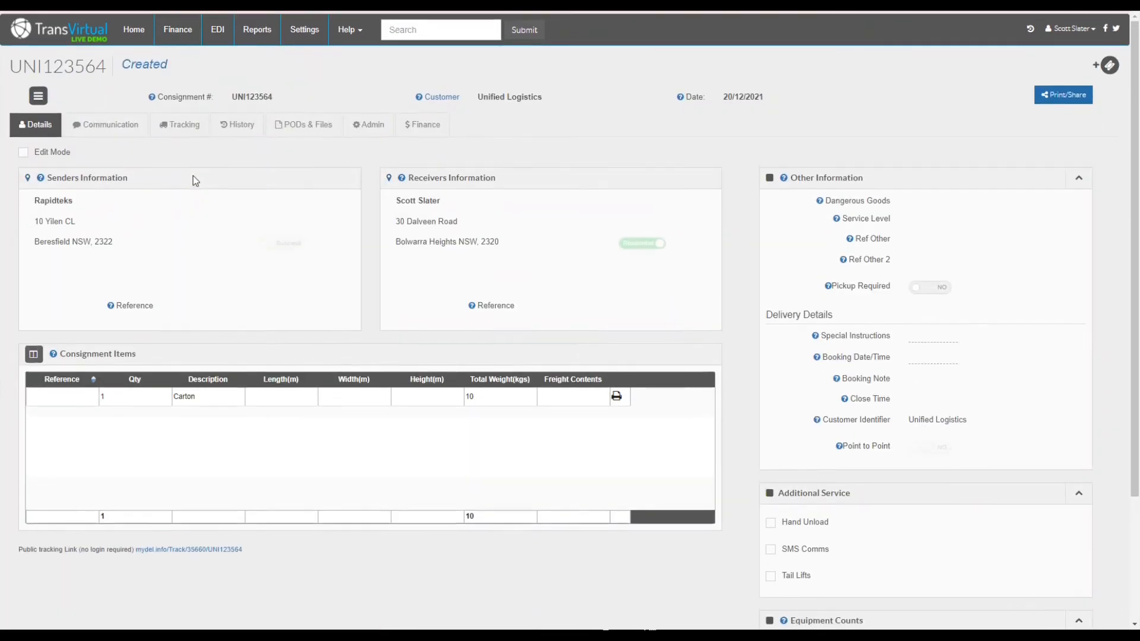
click(368, 124)
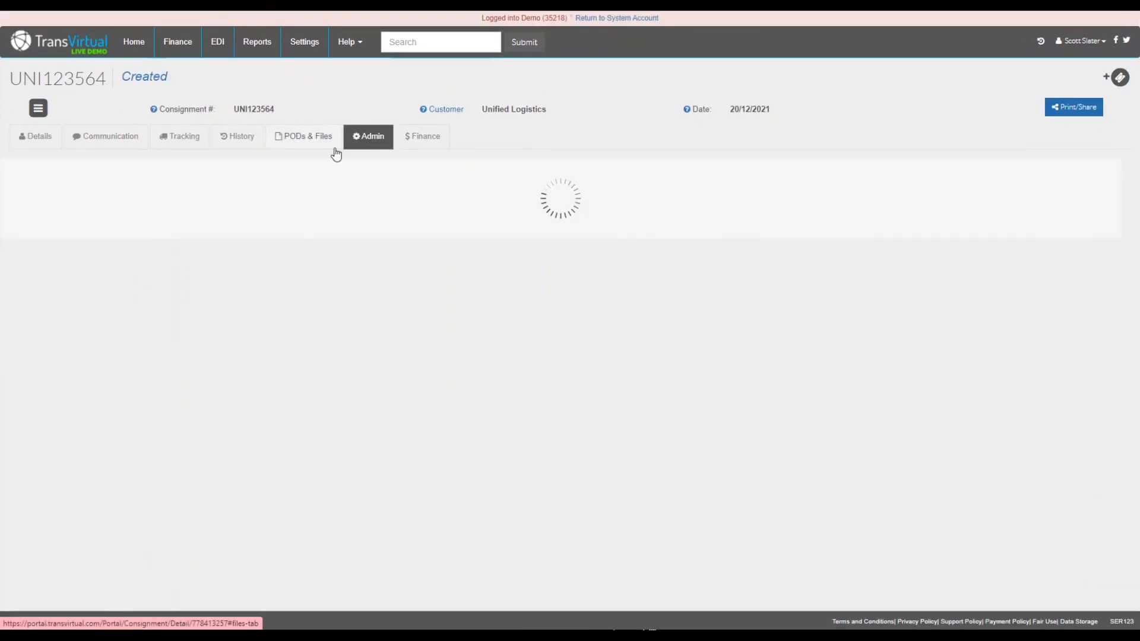
click(367, 136)
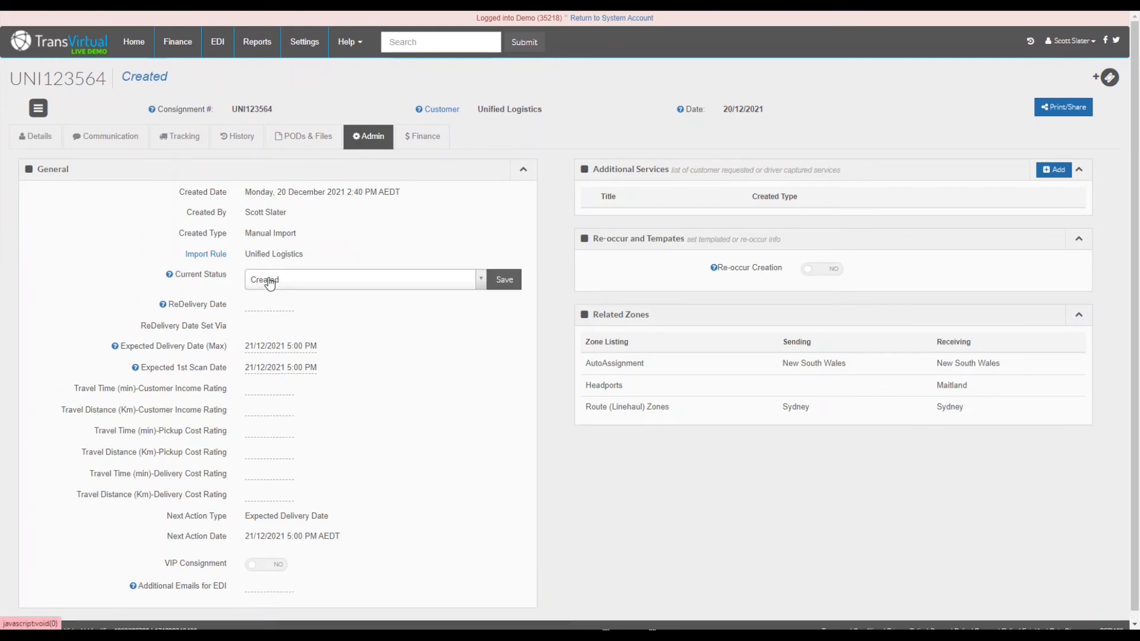
click(363, 279)
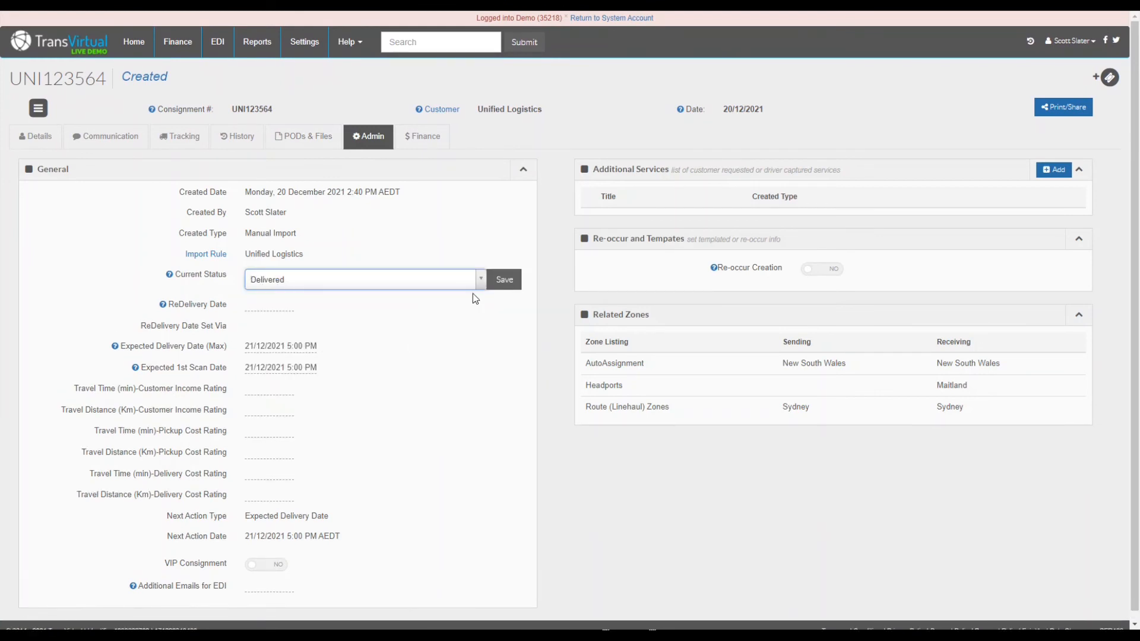
click(503, 279)
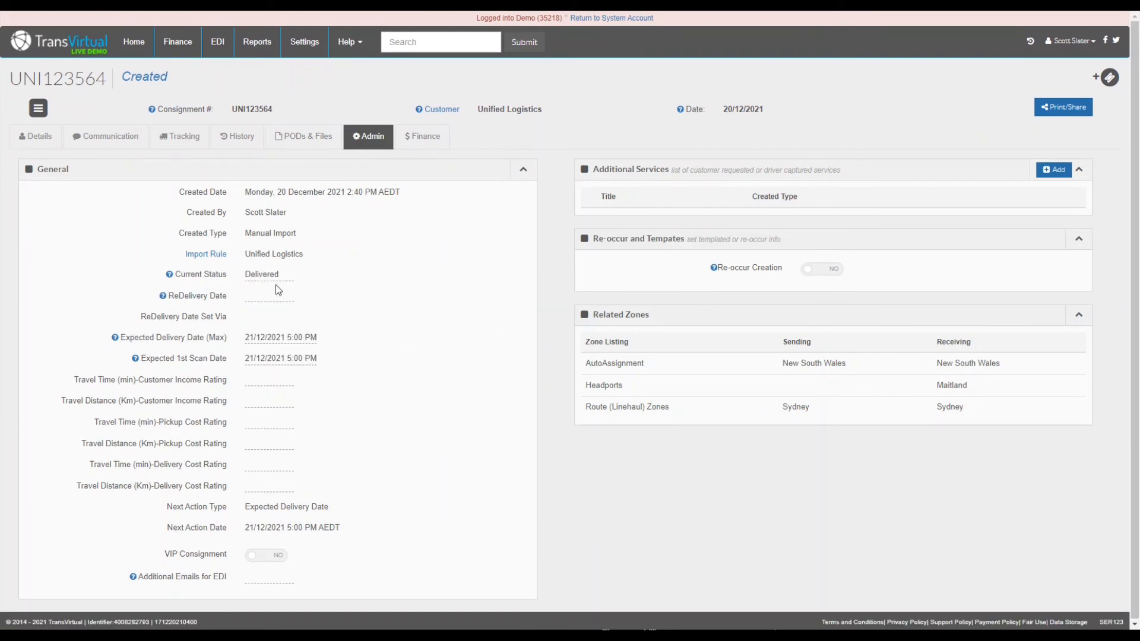
mouse_move(244, 245)
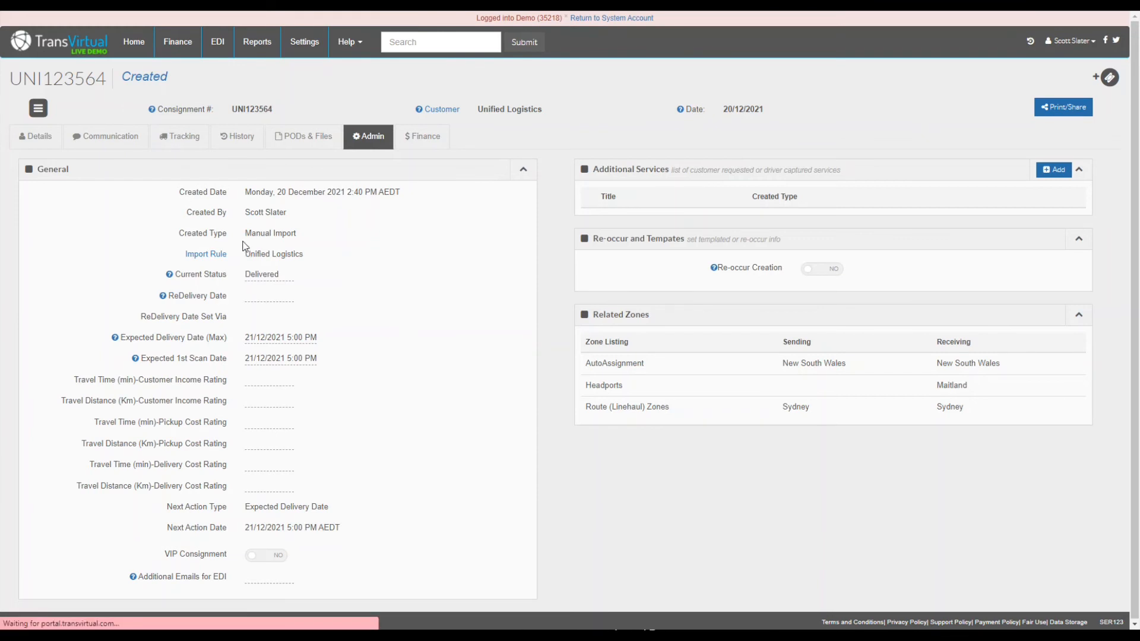
Reload UNI123564 and check its Communication tab until the Status Updated - Delivered export shows as sent.
click(35, 137)
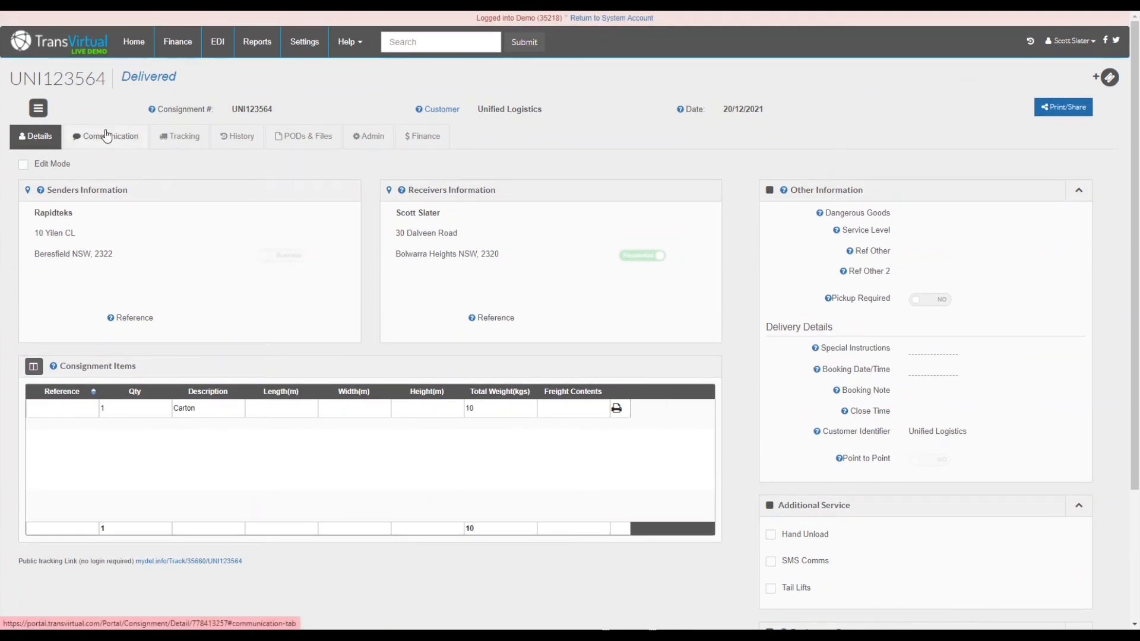
click(106, 136)
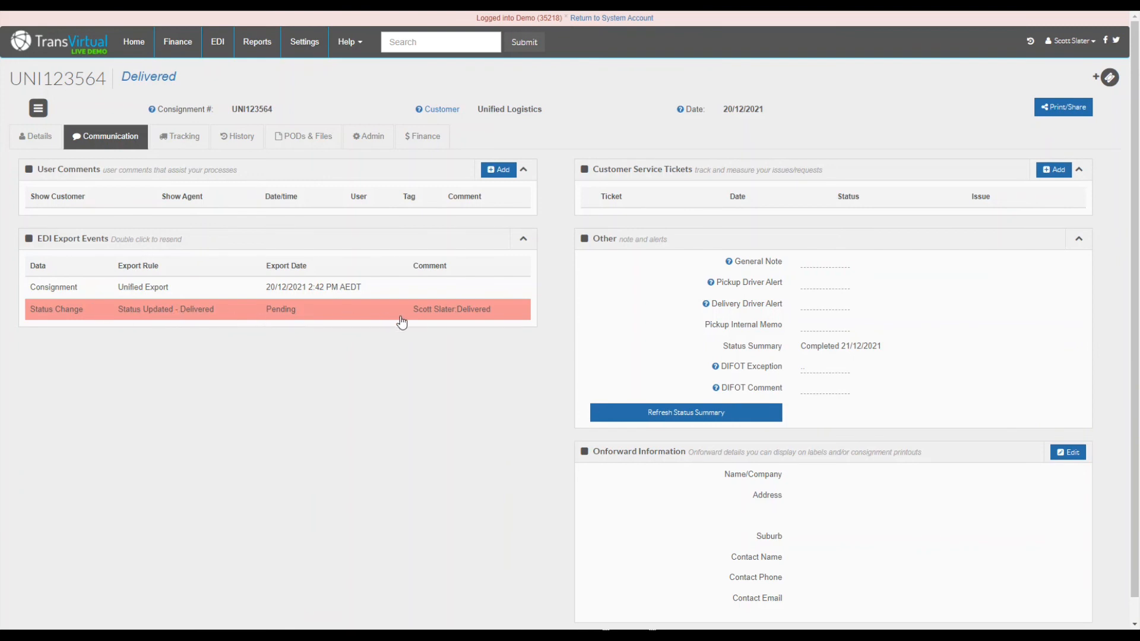
click(236, 136)
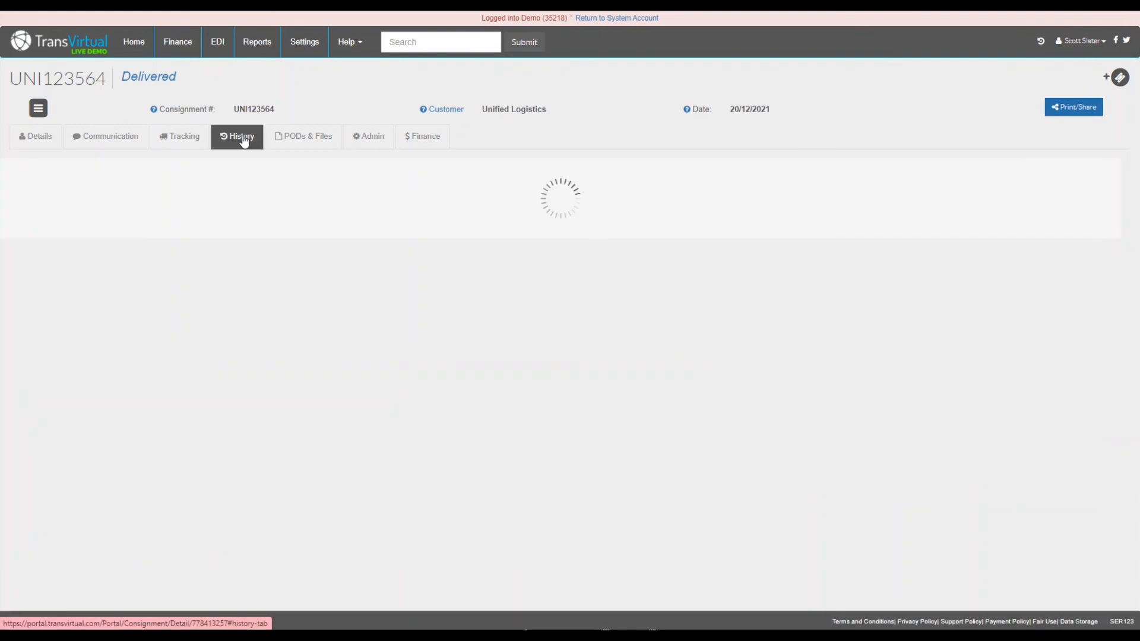
click(104, 137)
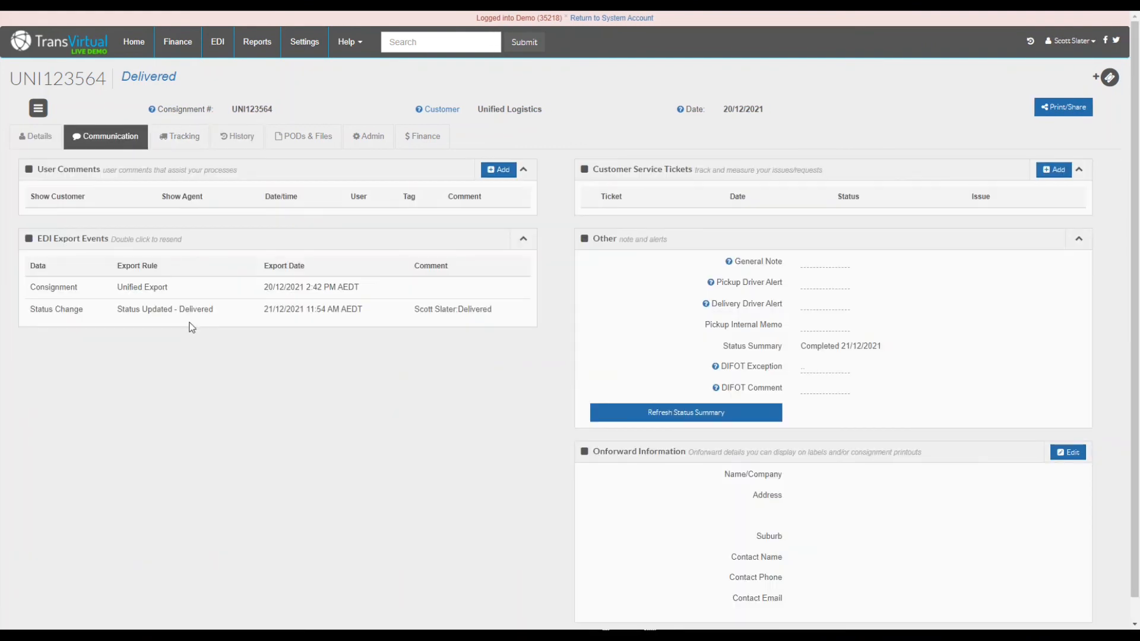
mouse_move(120, 141)
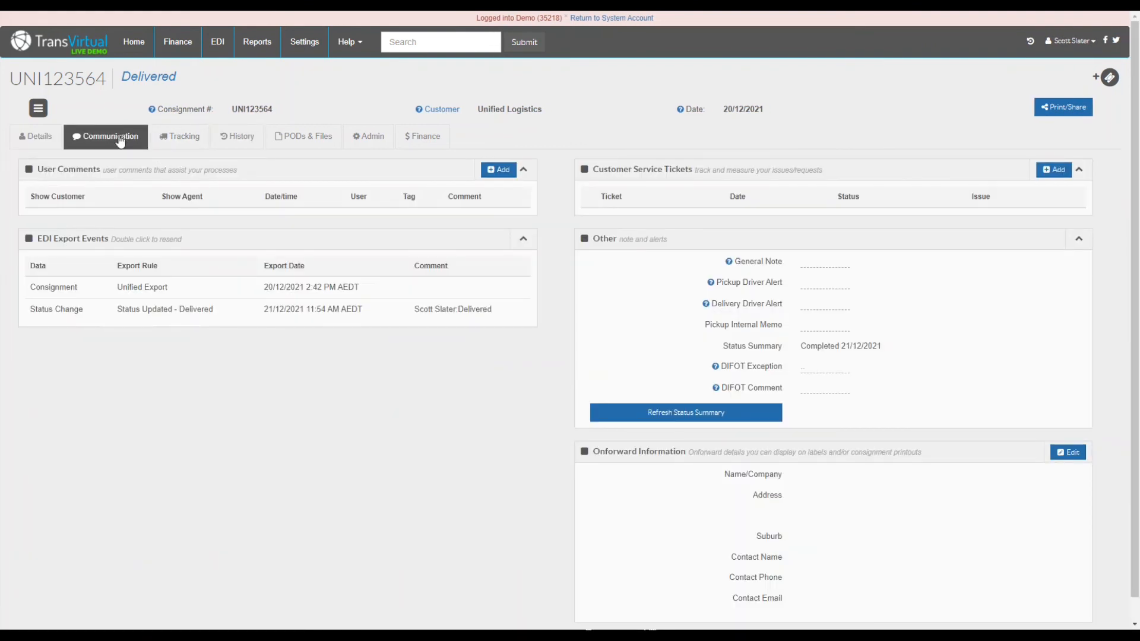
click(35, 136)
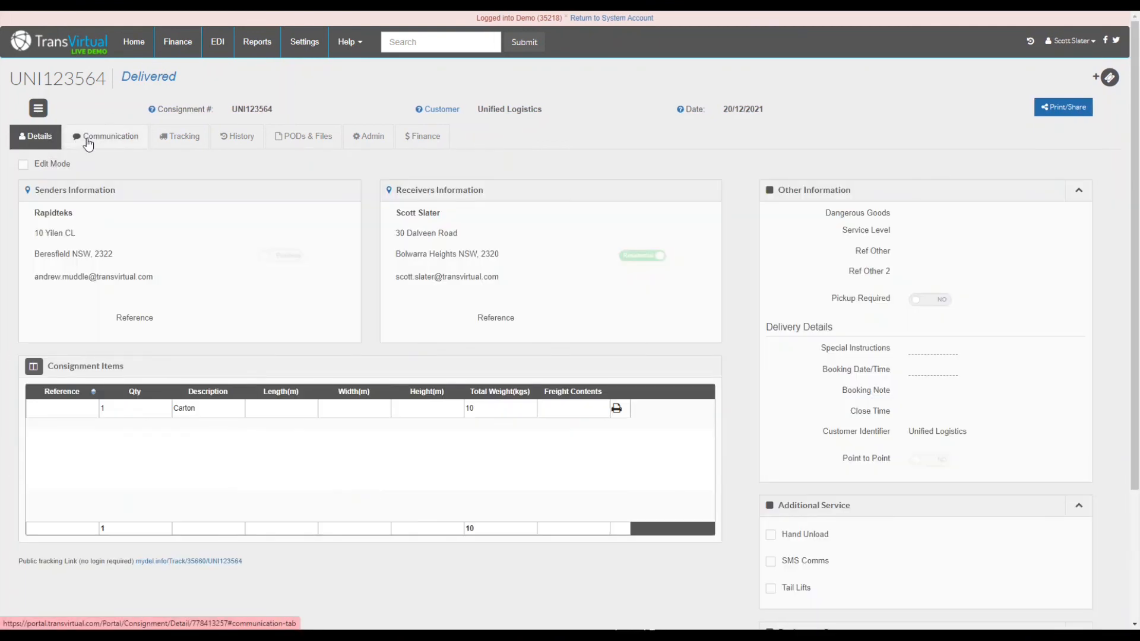
click(110, 136)
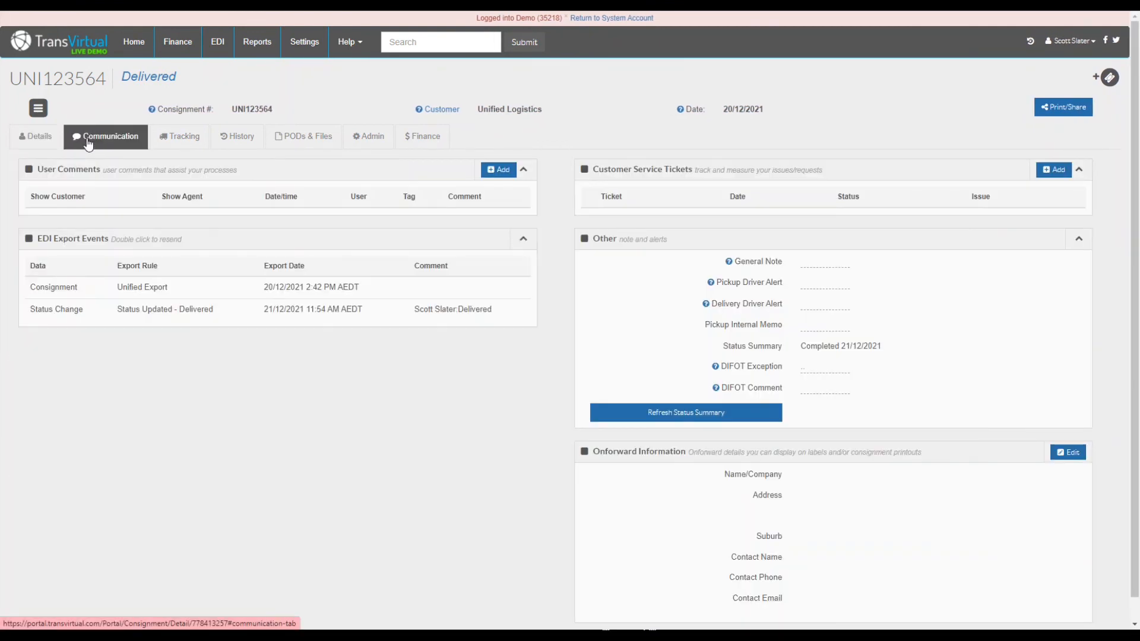